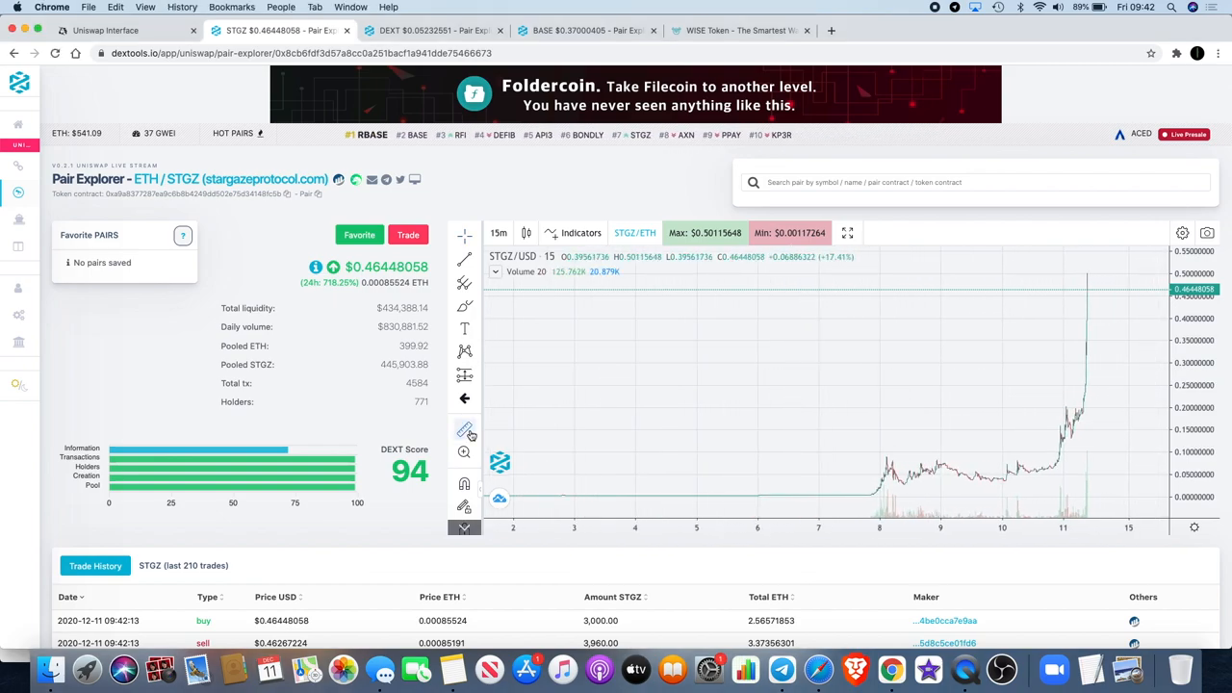
mouse_move(916, 493)
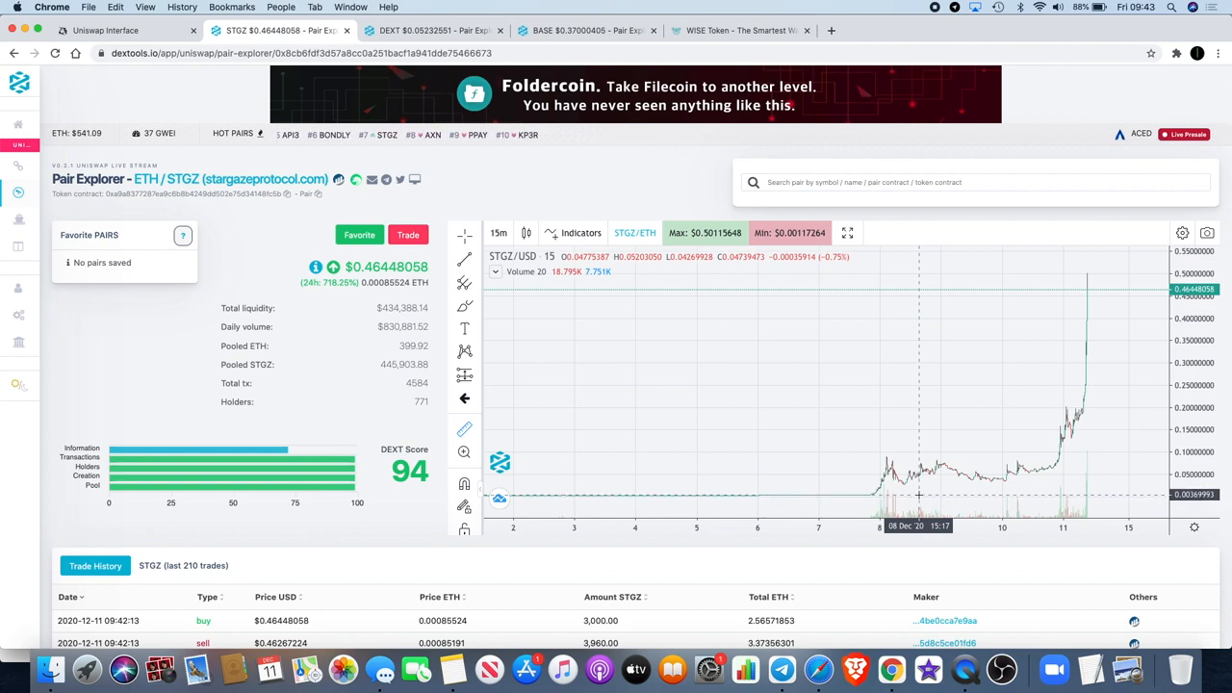
mouse_move(950, 488)
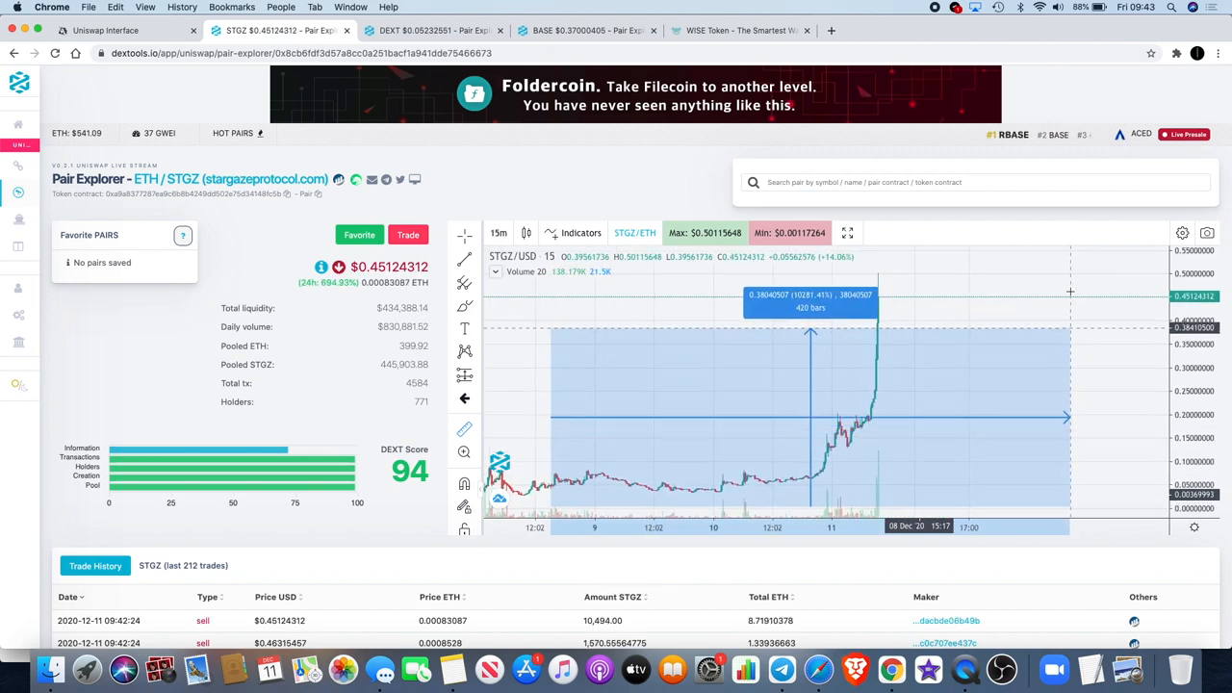
mouse_move(1104, 273)
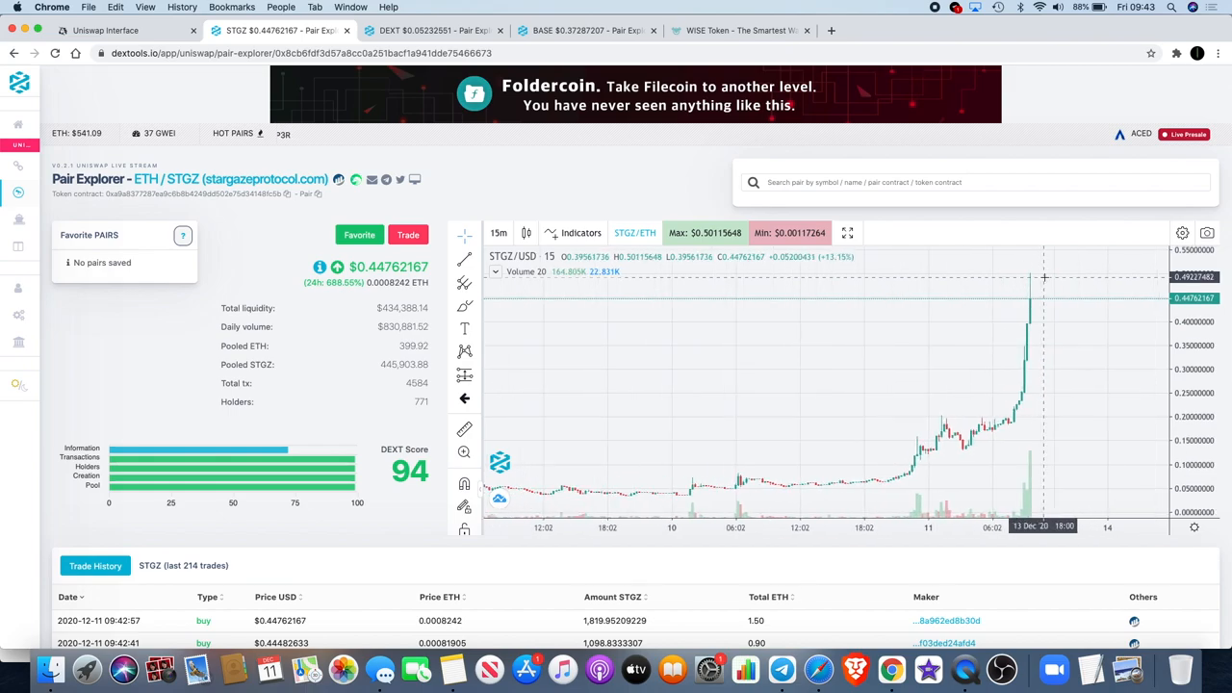
Scroll through the STGZ/ETH price chart and trade history in the Pair Explorer
scroll(down, 3)
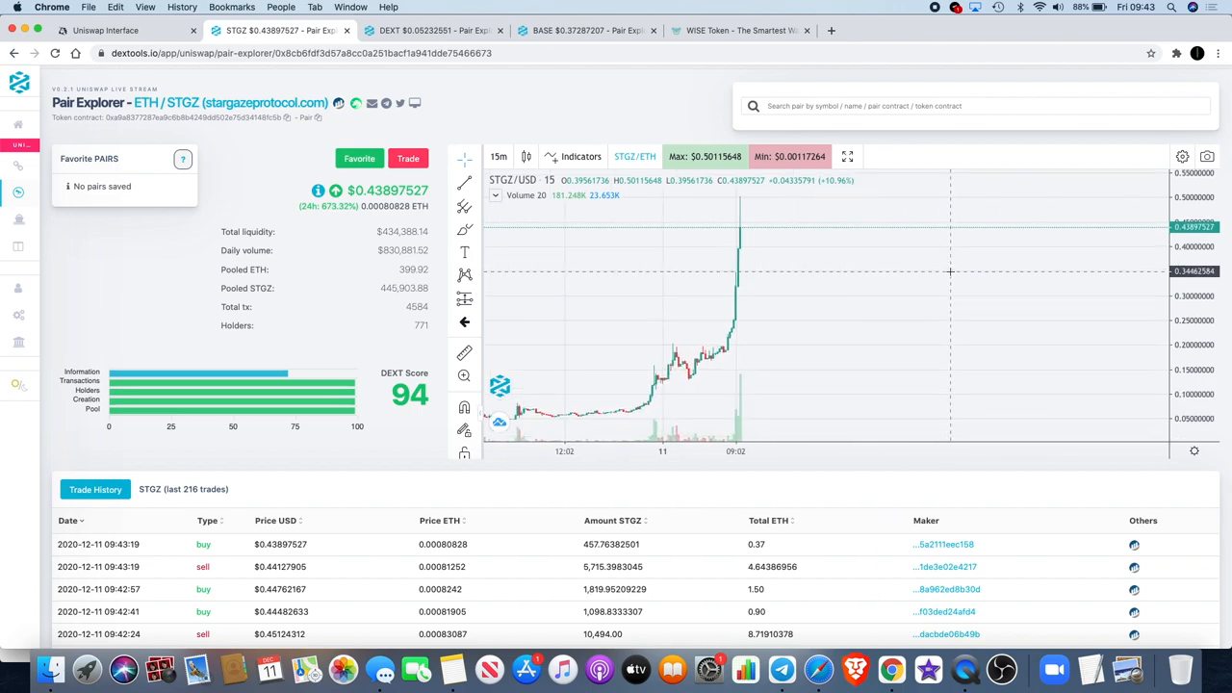
scroll(down, 3)
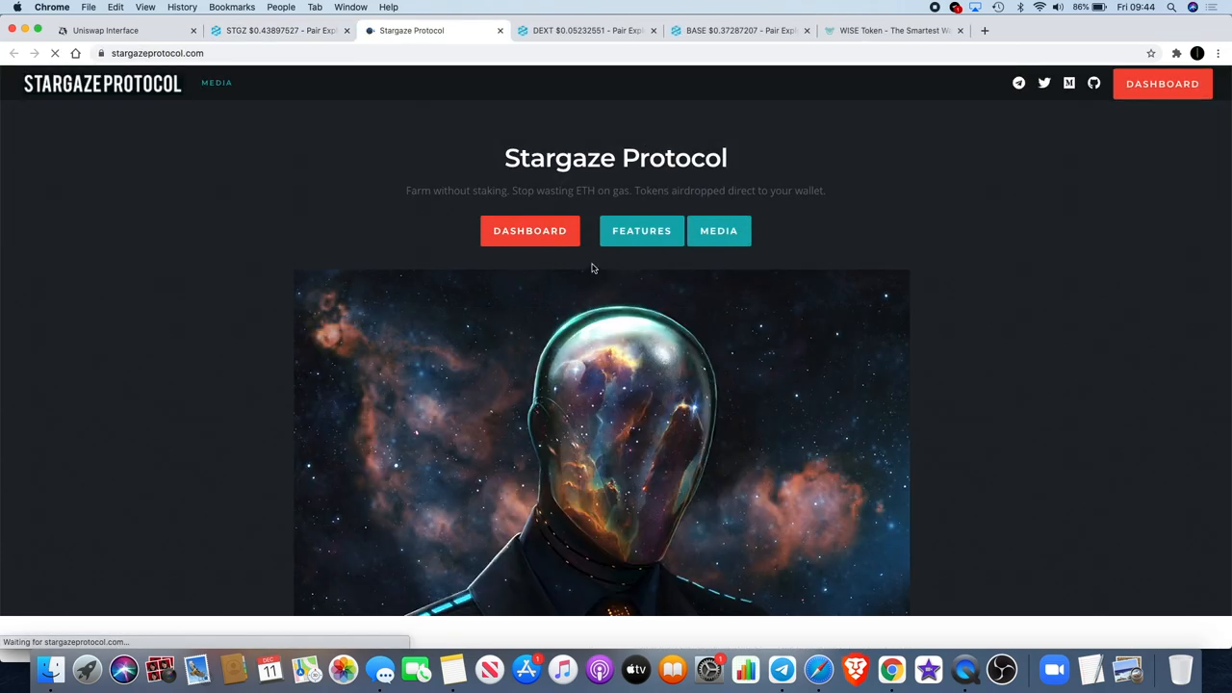
View the Stargaze Yield Farm dashboard, then close the site to return to the STGZ chart
click(529, 231)
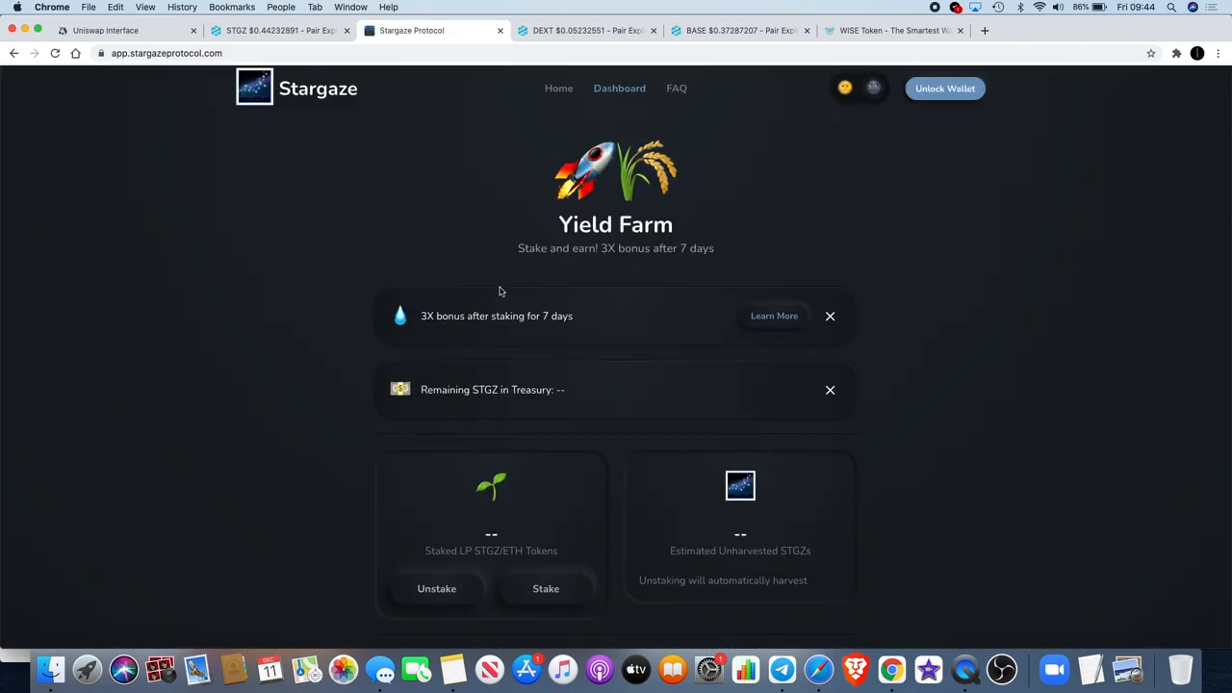
mouse_move(543, 310)
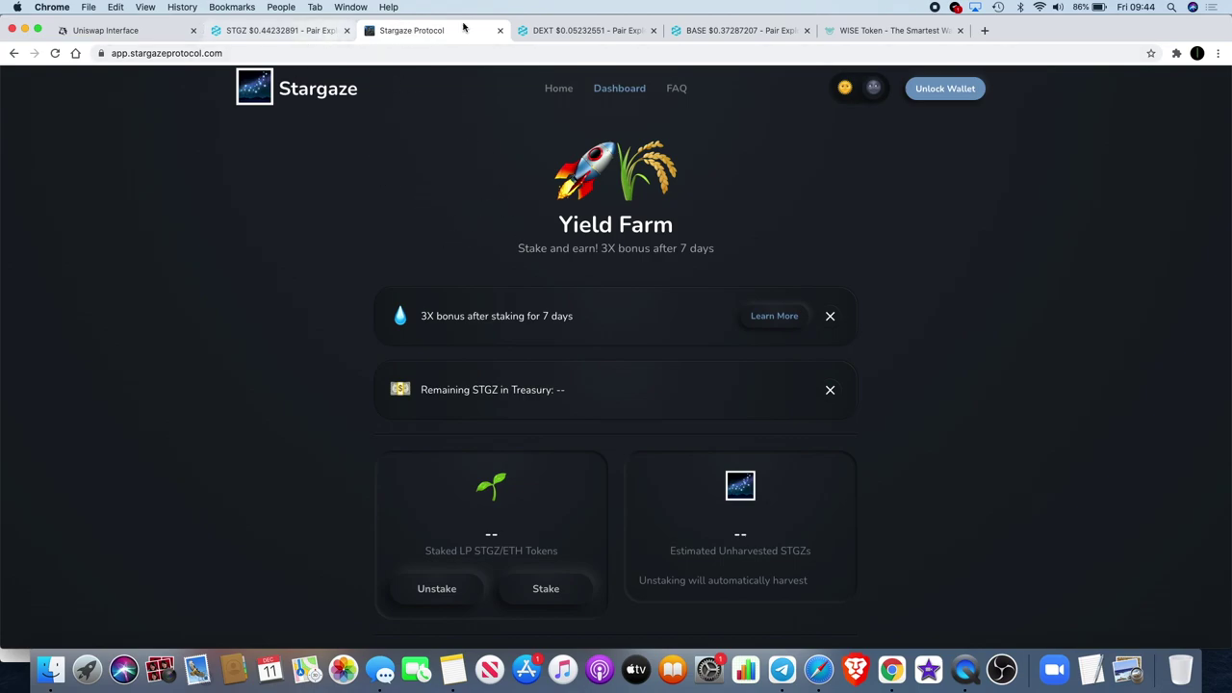
mouse_move(462, 30)
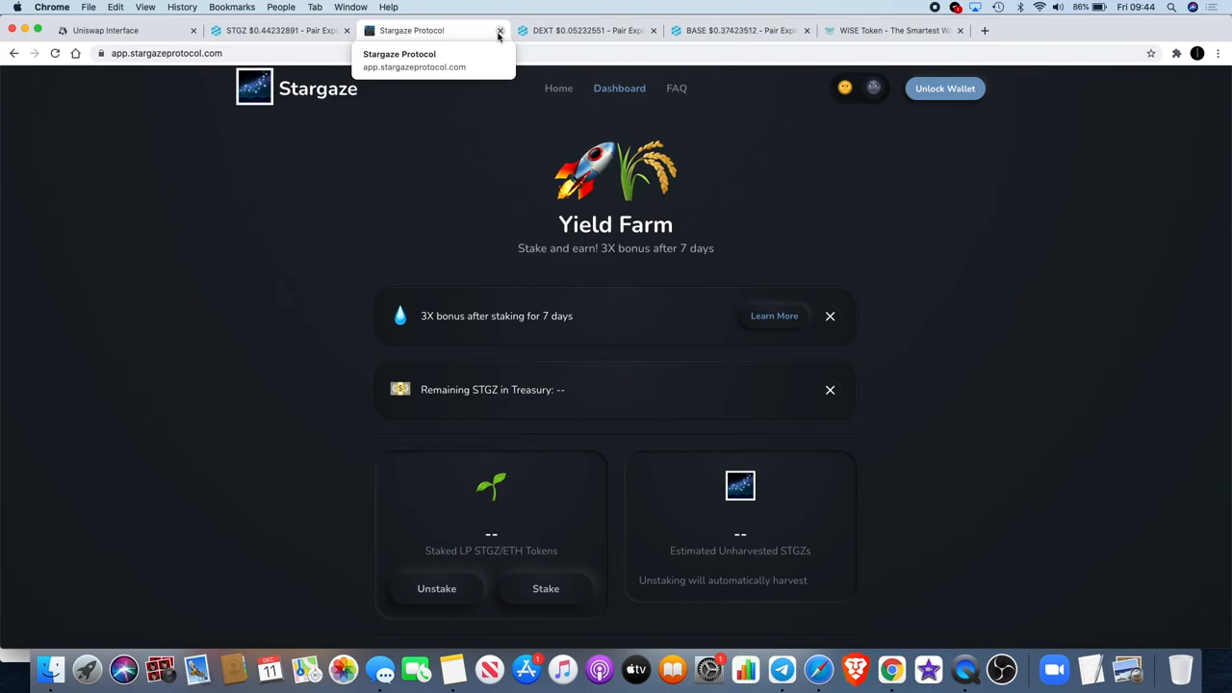
click(279, 31)
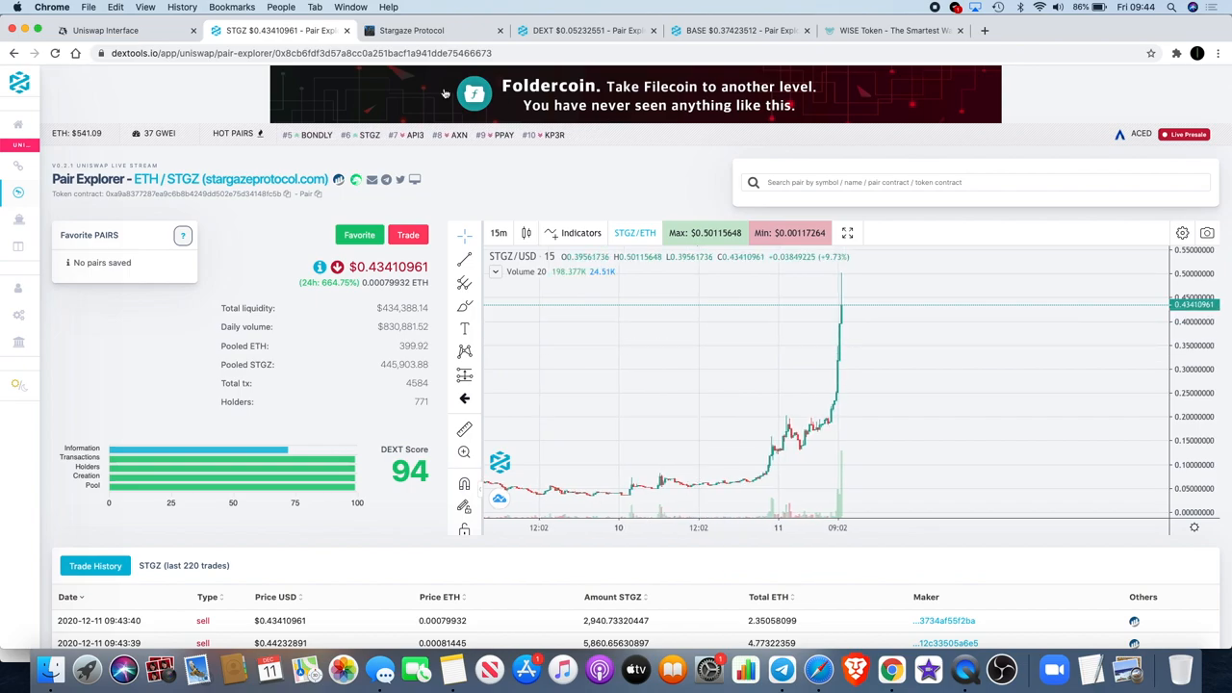
mouse_move(799, 350)
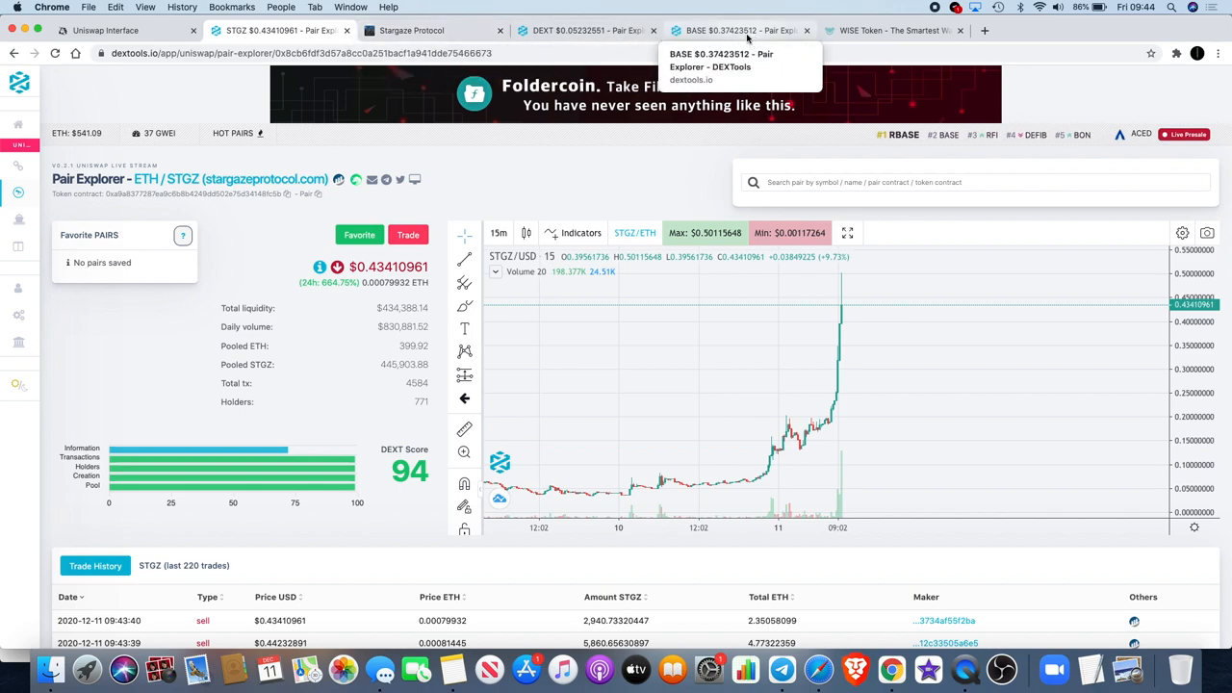
Switch through the BASE and DEXT pair charts, then load the #1 trending RBASE pair
click(735, 31)
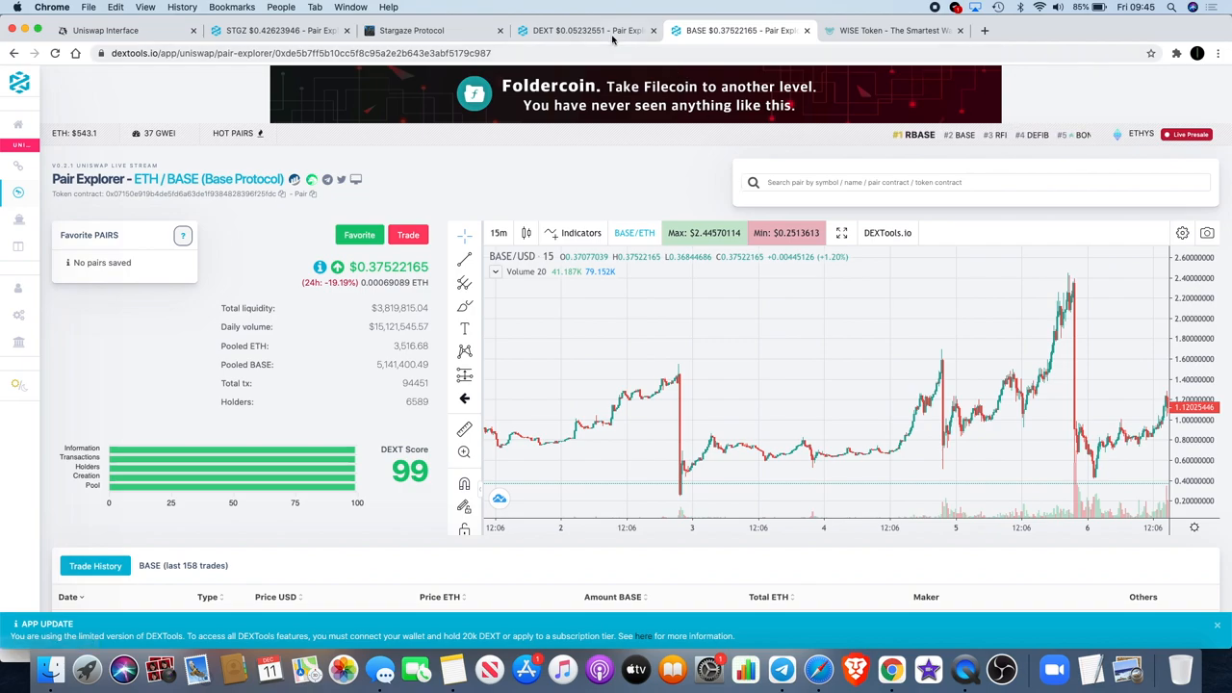
click(577, 30)
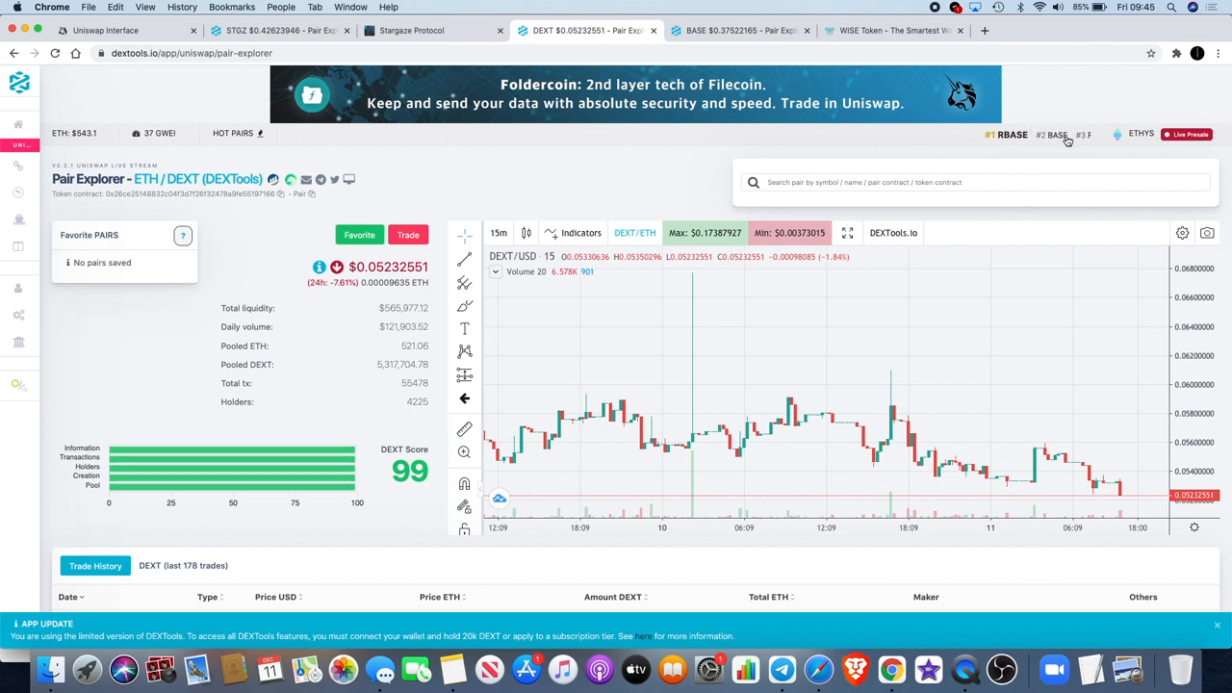
mouse_move(1009, 142)
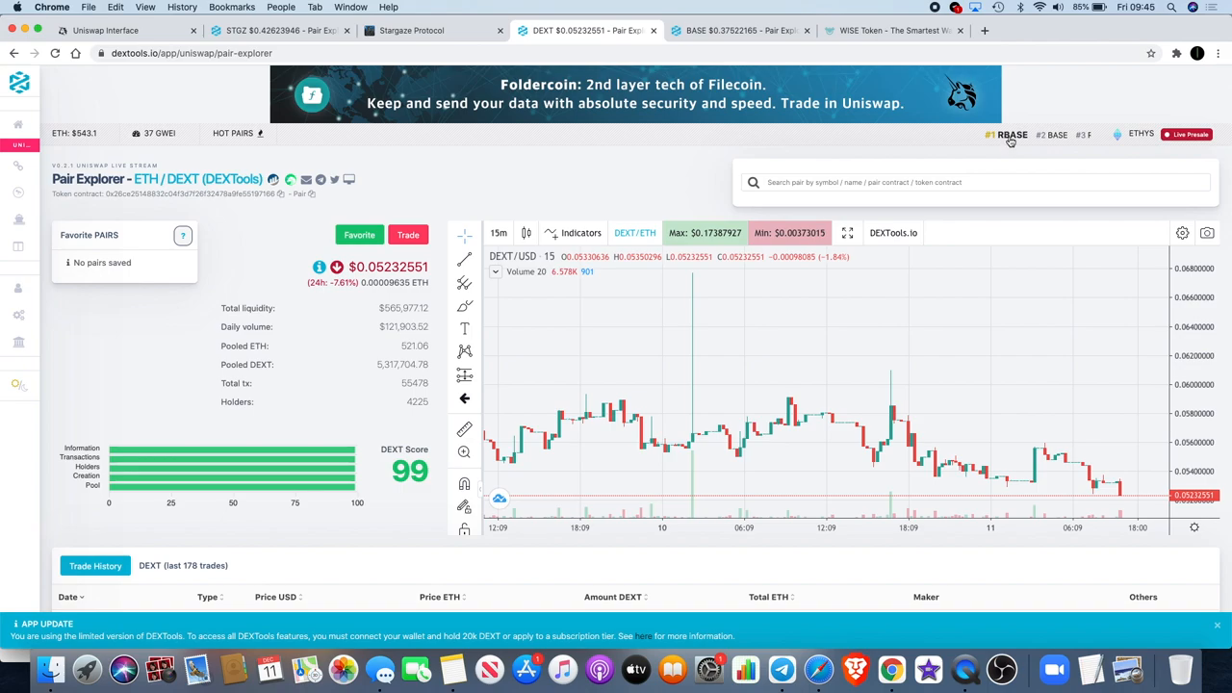
click(1012, 133)
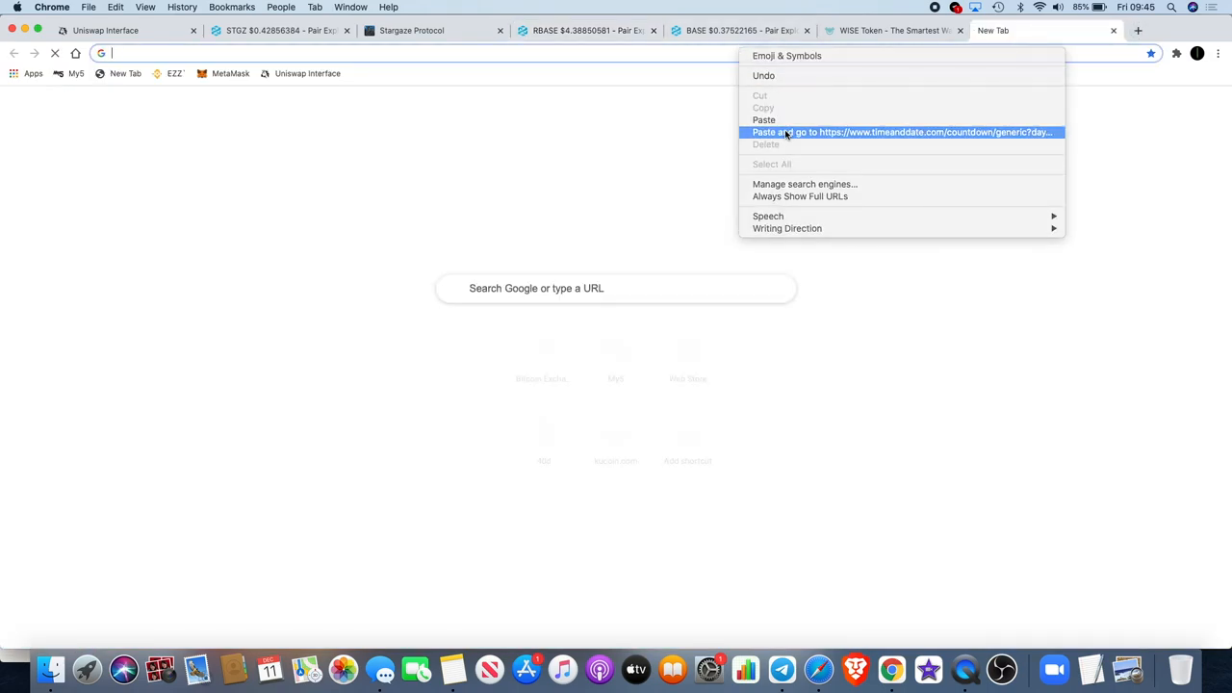
Load the timeanddate countdown to 11 December 2020, 16:00 London, then return to the RBASE chart
click(901, 131)
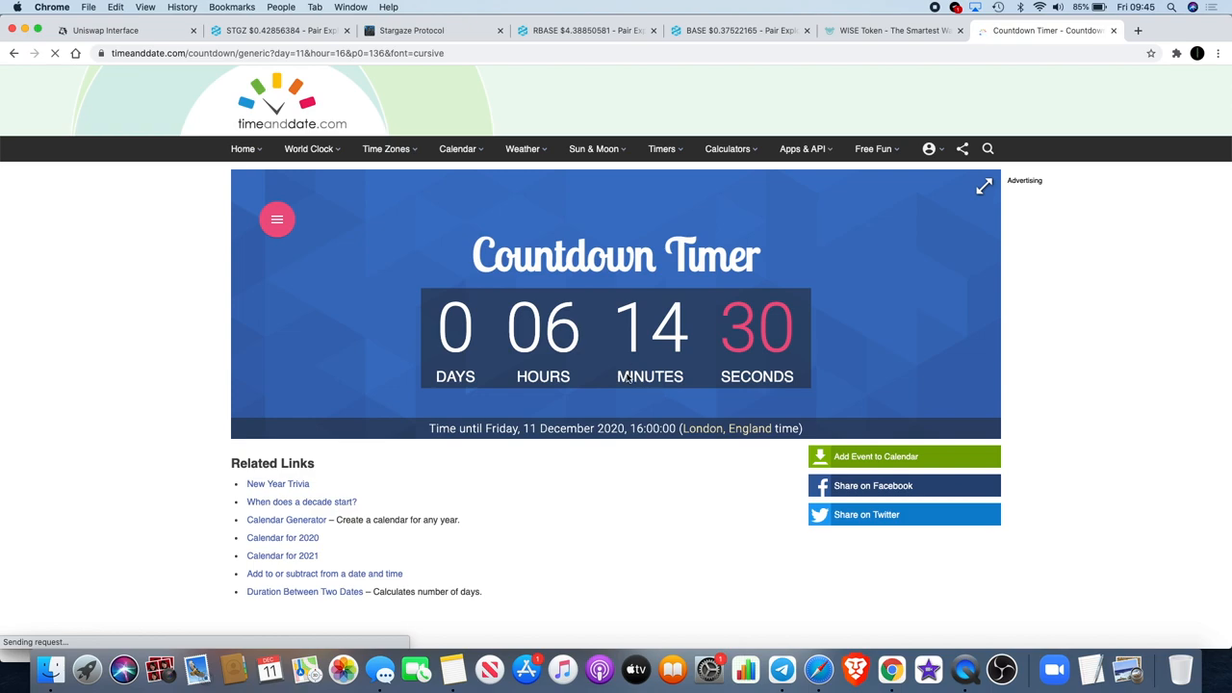
click(727, 148)
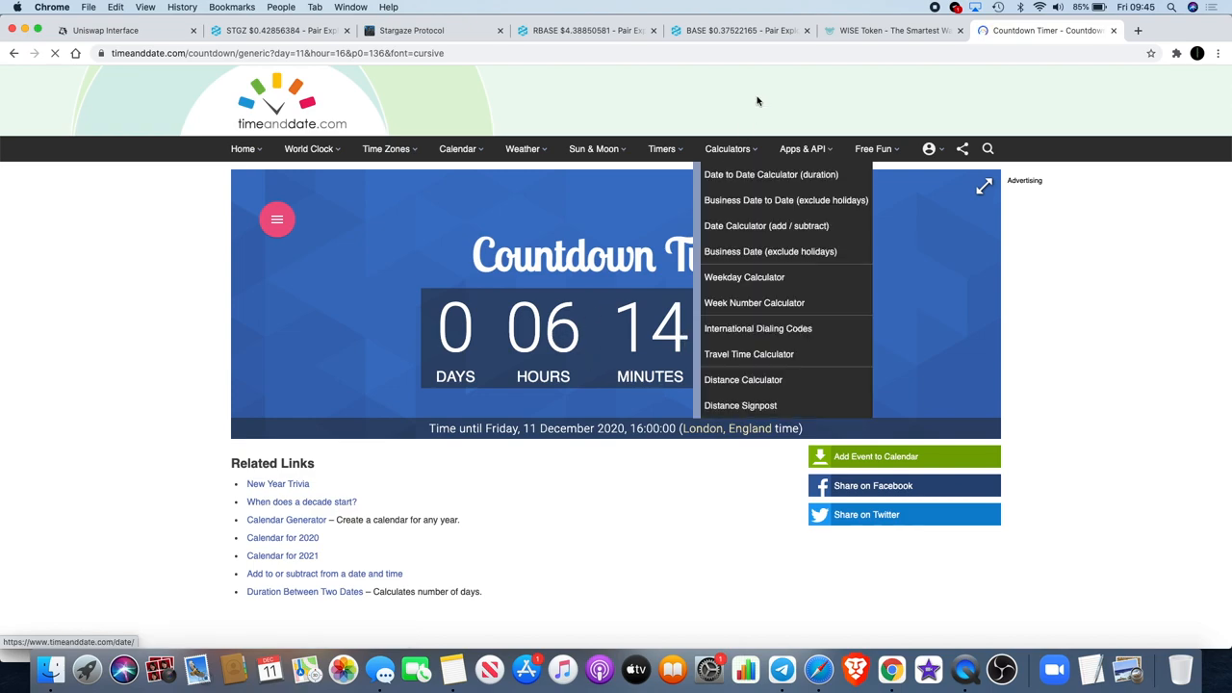
mouse_move(916, 350)
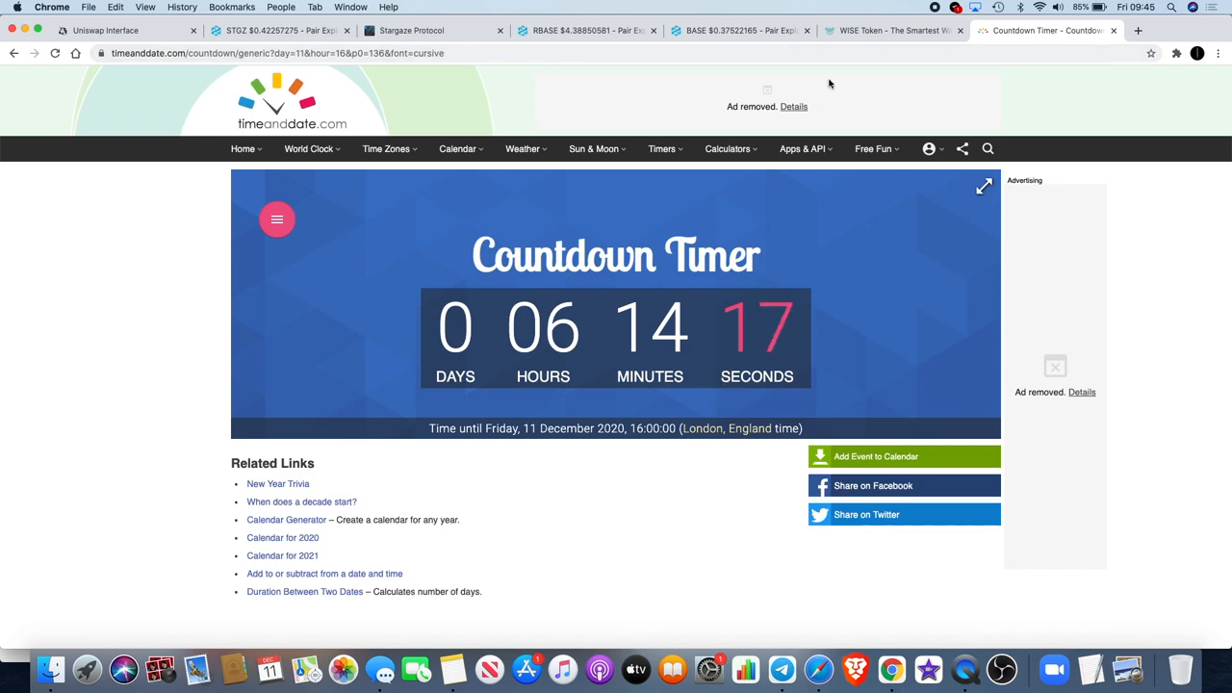
click(874, 149)
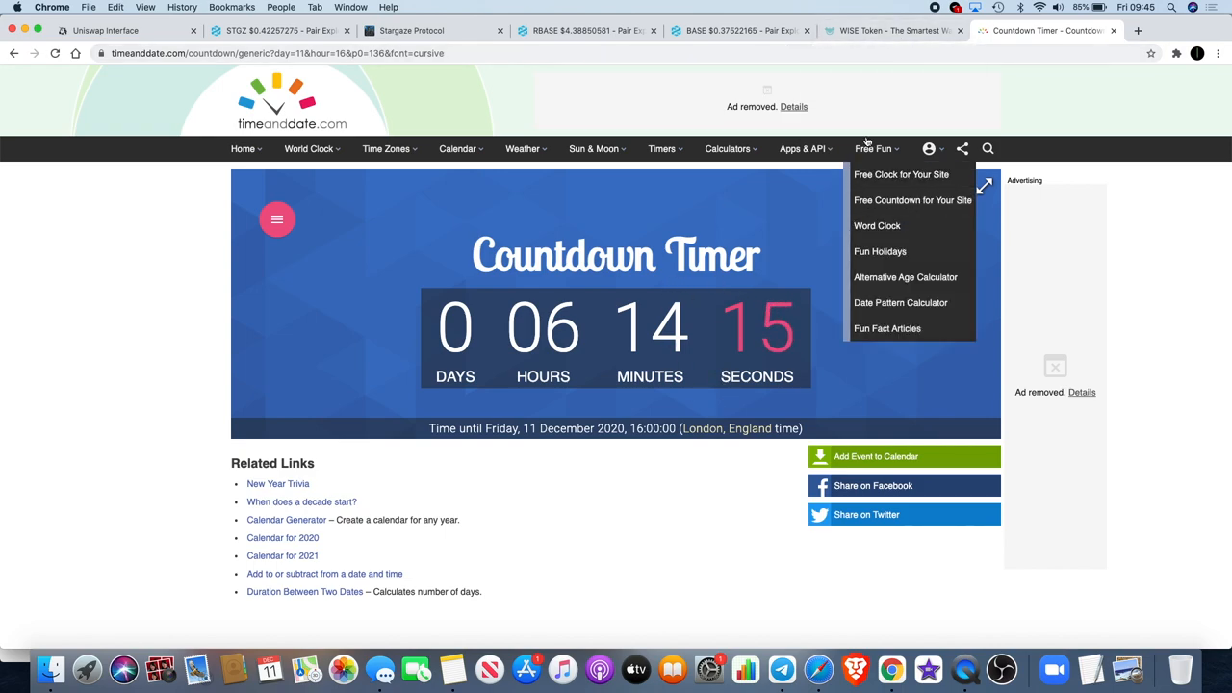
click(585, 30)
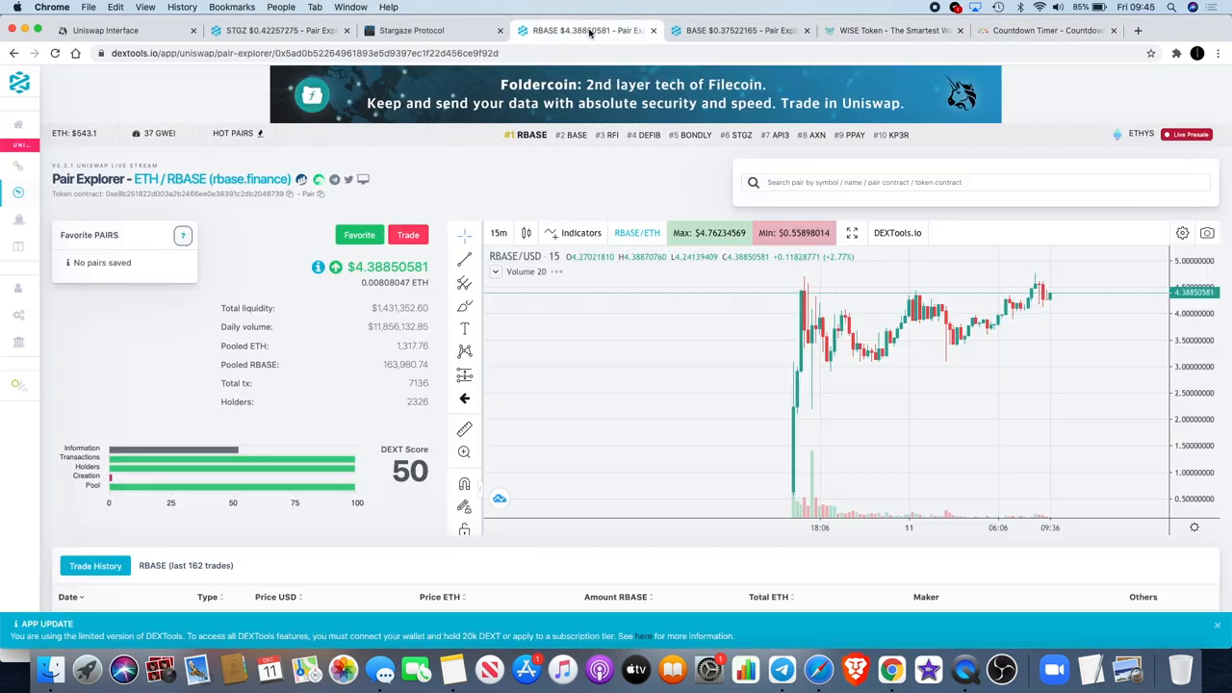
mouse_move(839, 337)
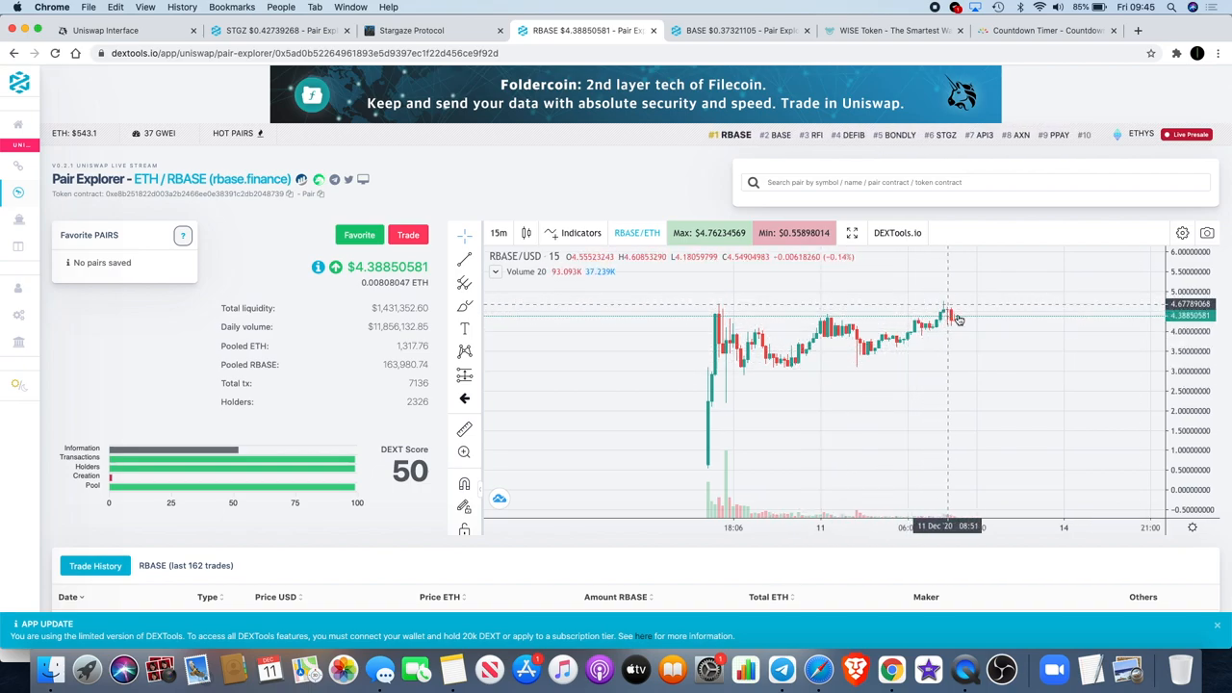
mouse_move(1001, 285)
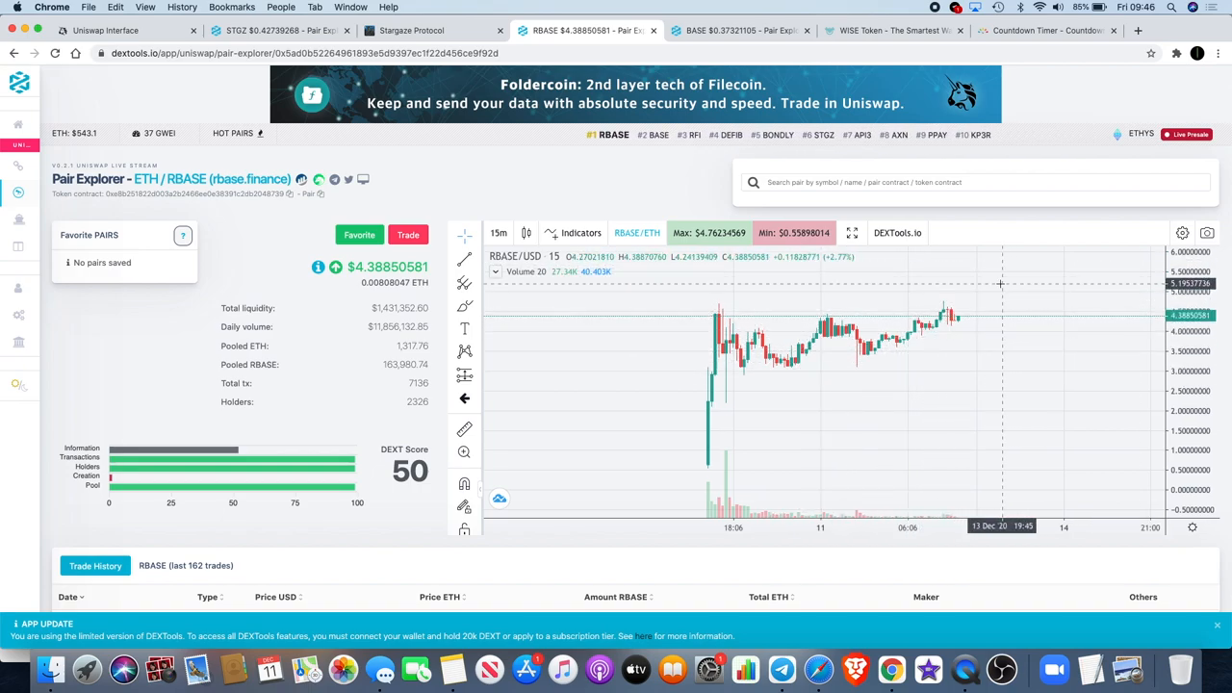
mouse_move(989, 254)
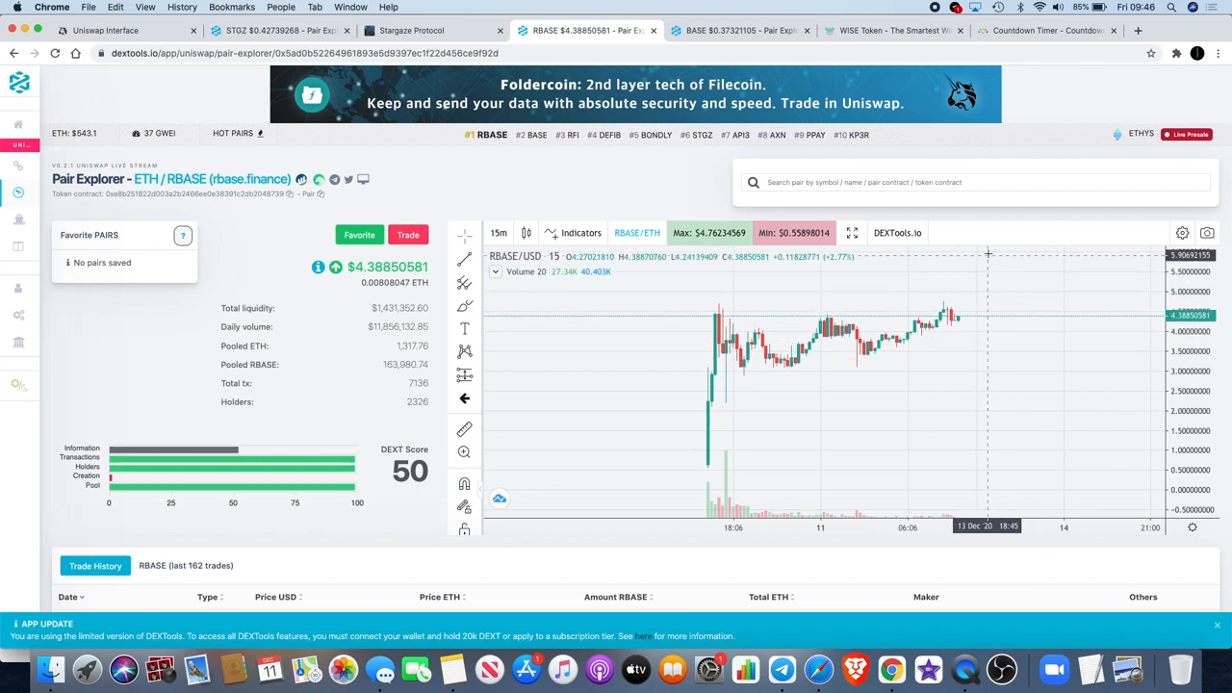
mouse_move(980, 318)
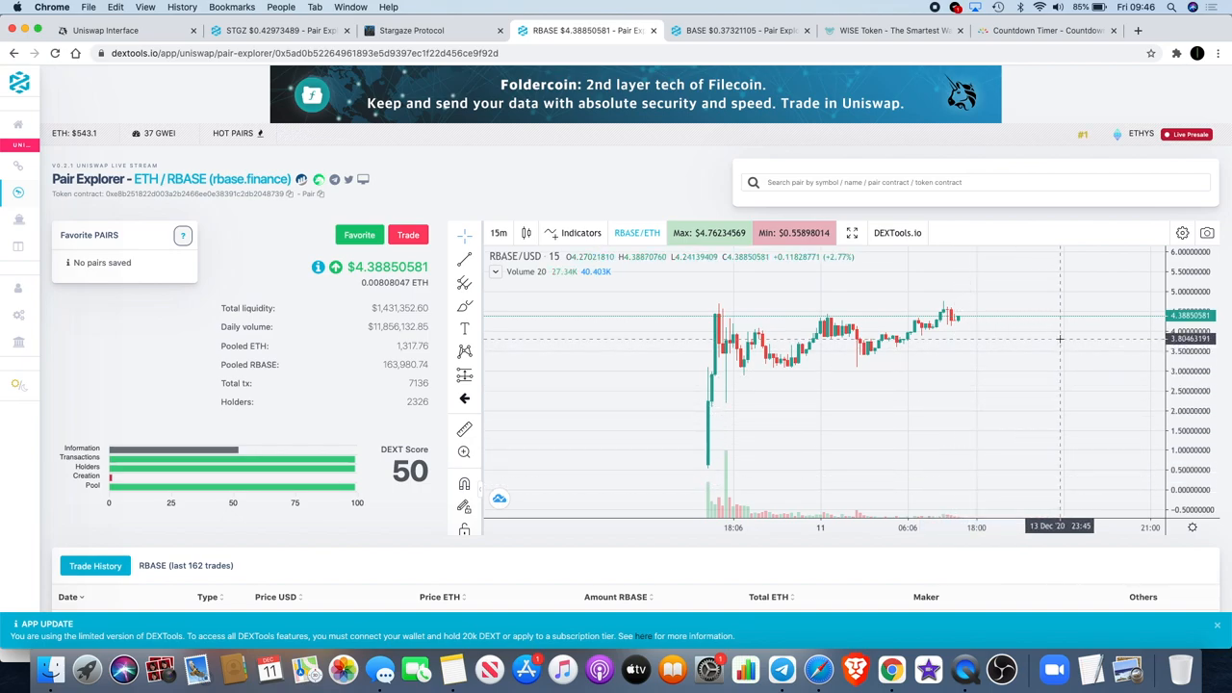
mouse_move(1031, 351)
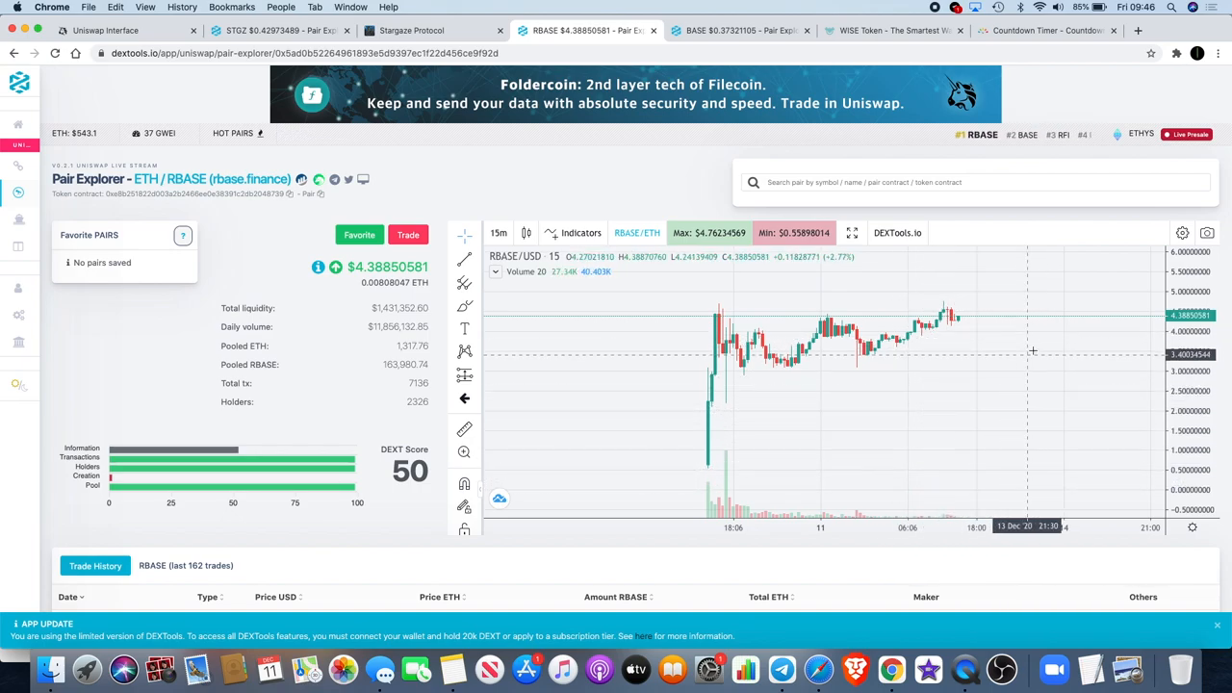
mouse_move(993, 416)
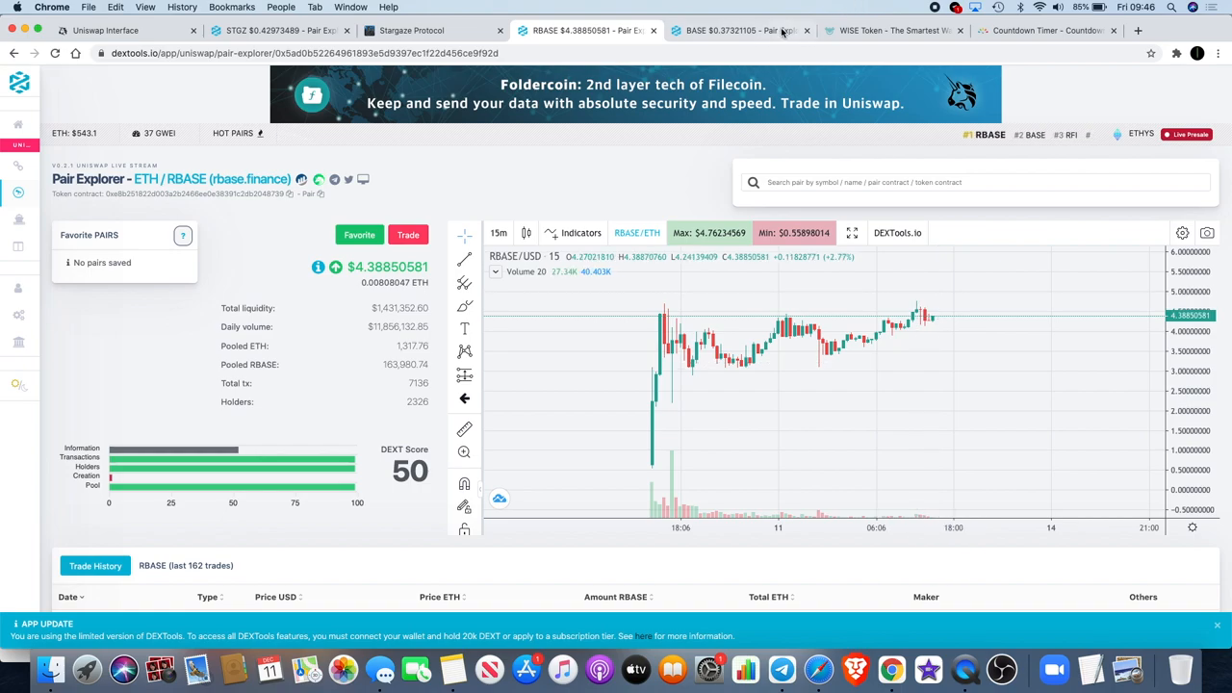
mouse_move(897, 320)
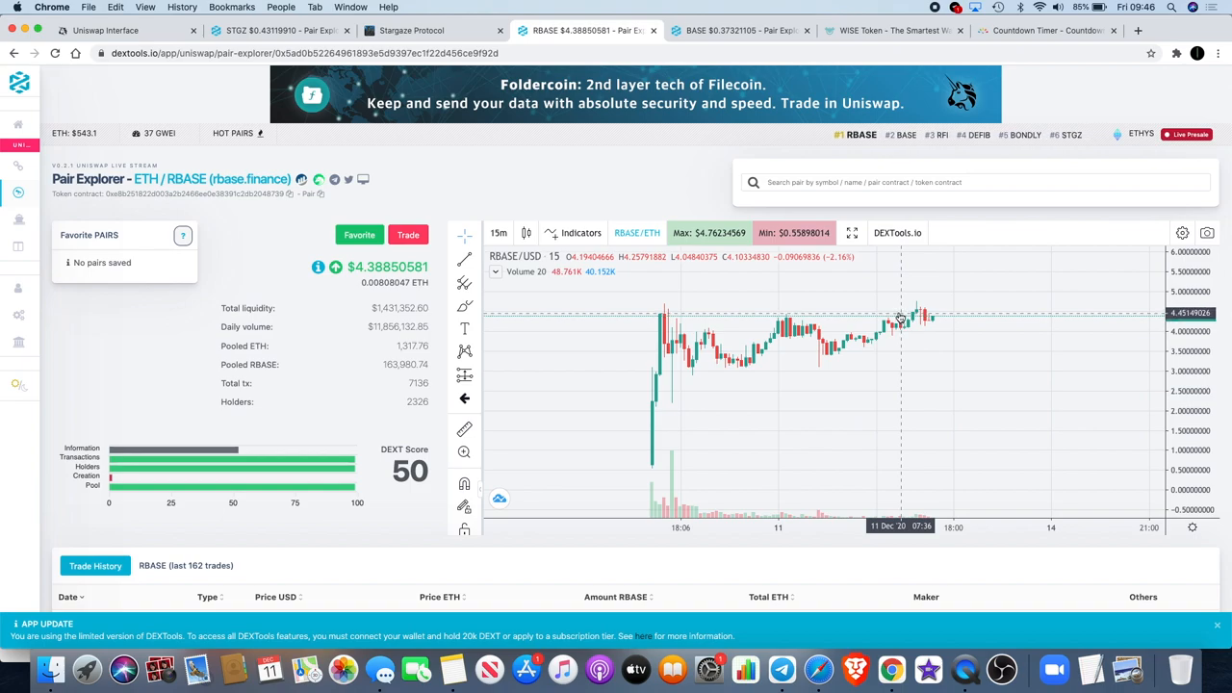
Check the ETH/BASE pair chart, then go back to the ETH/RBASE pair
click(735, 30)
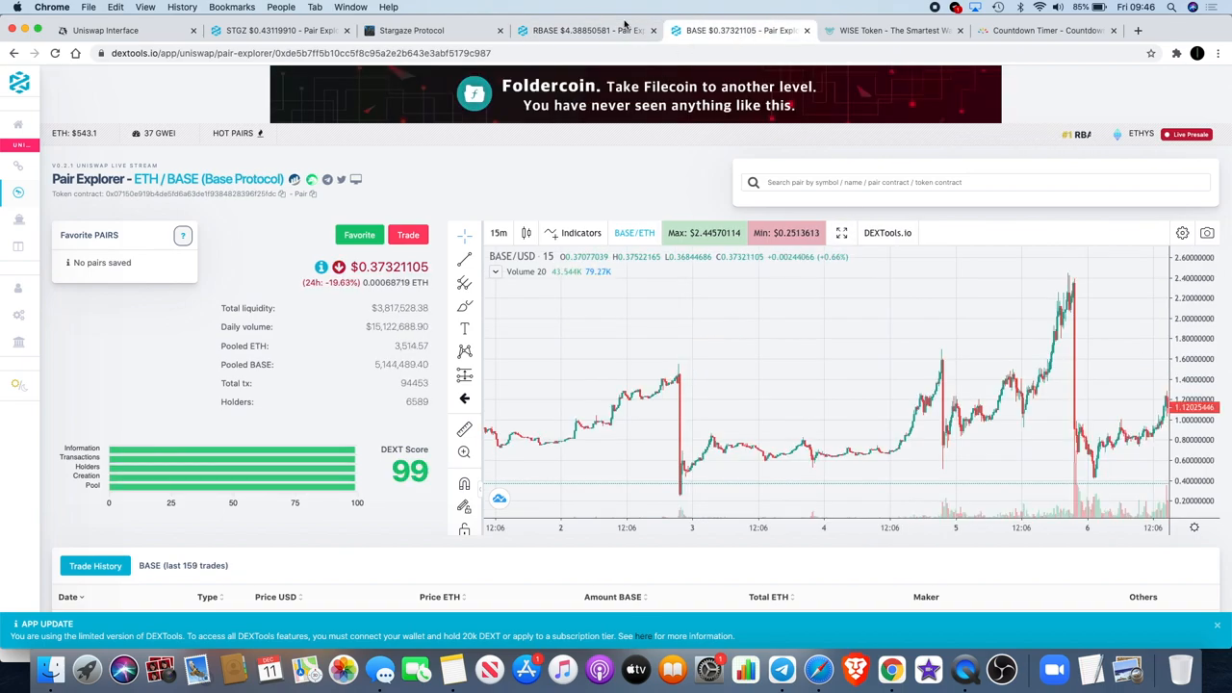
click(587, 31)
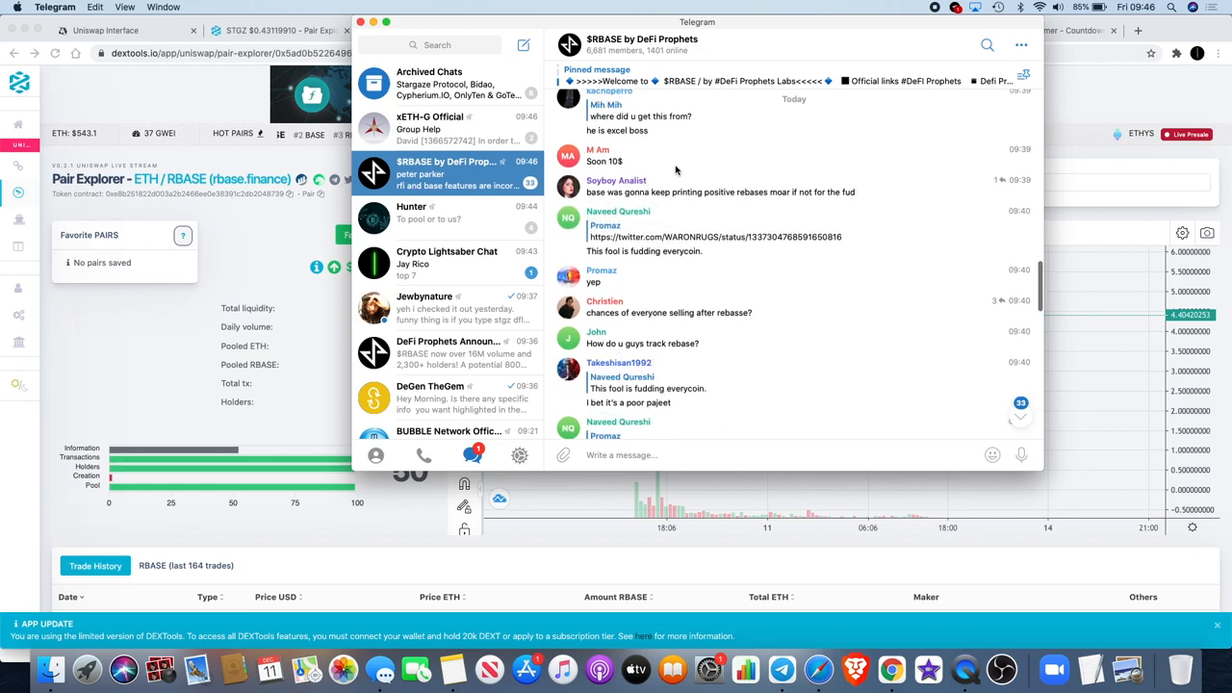
Scroll the $RBASE by DeFi Prophets chat to read its pinned official links and rebase timer
scroll(down, 3)
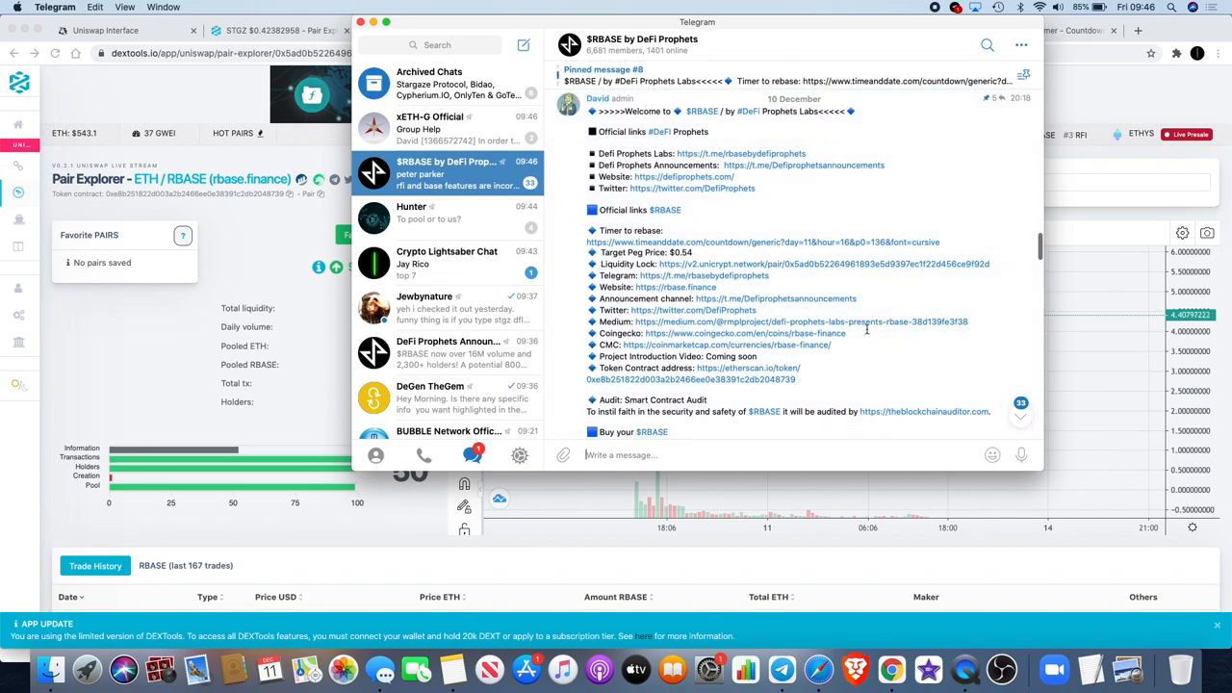
scroll(down, 3)
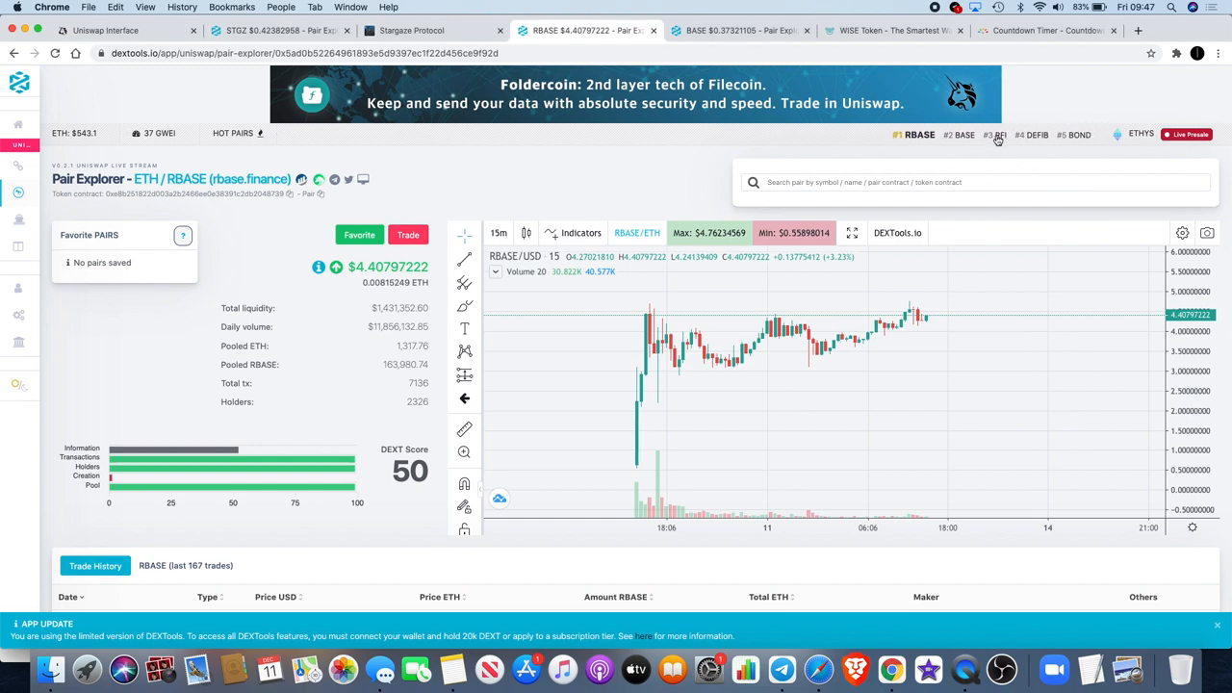
click(995, 135)
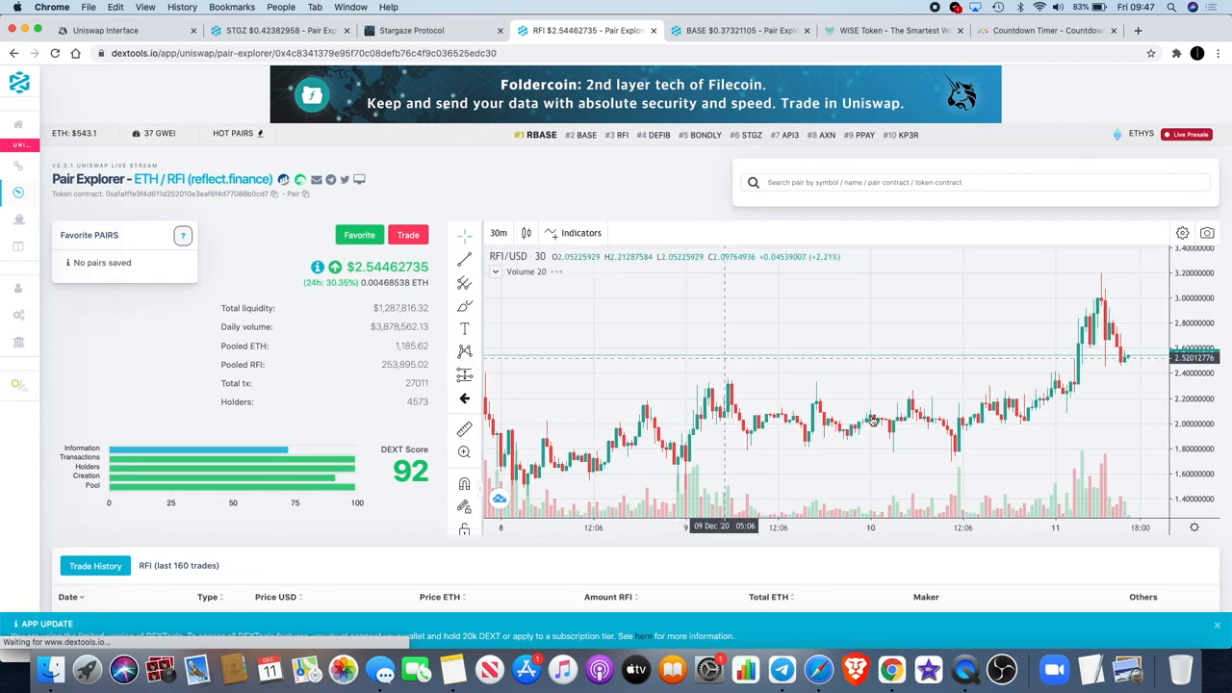
scroll(down, 3)
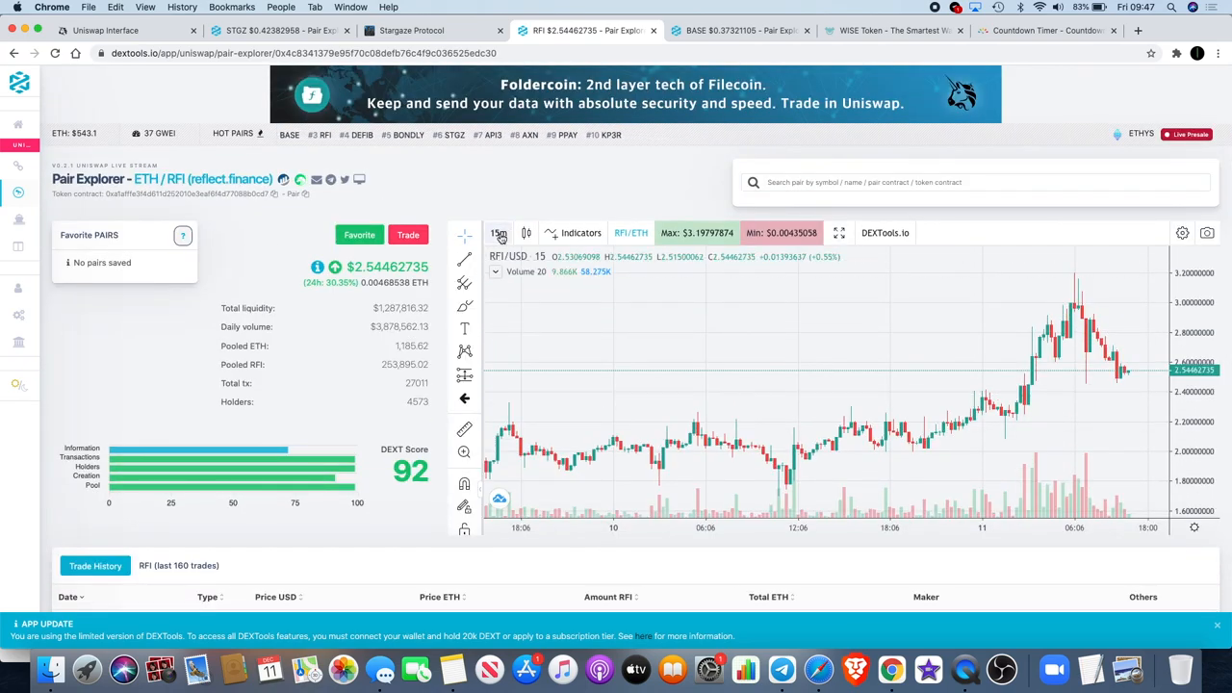
click(496, 231)
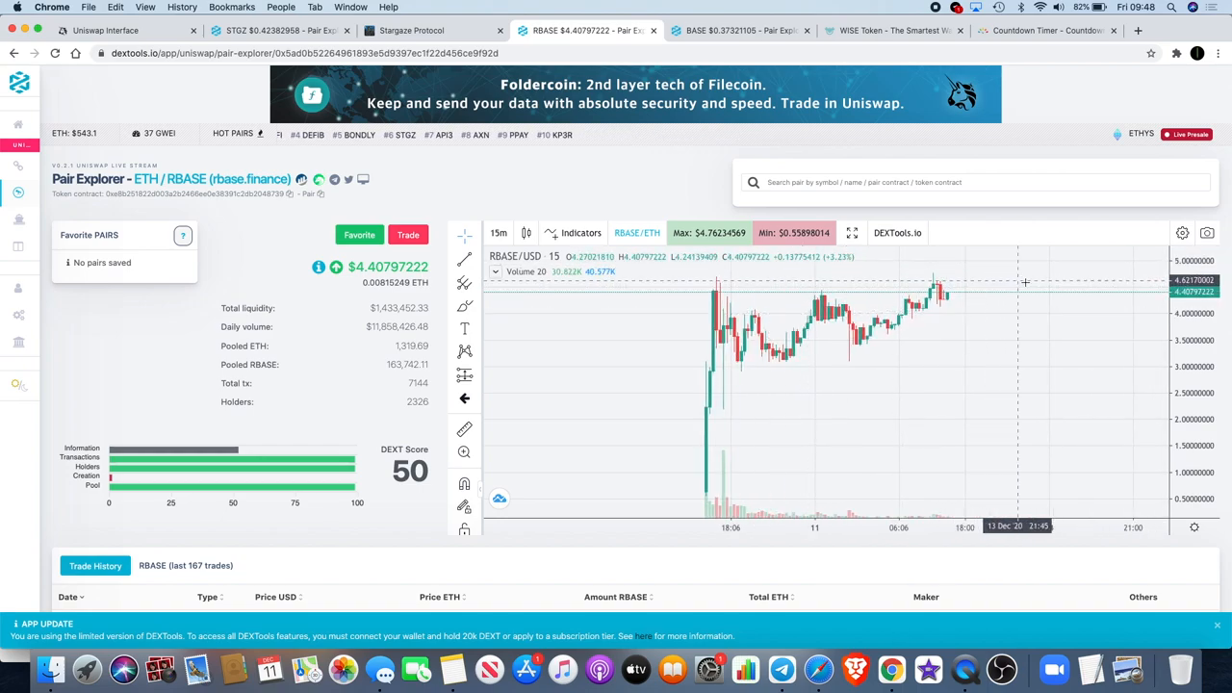
mouse_move(1041, 296)
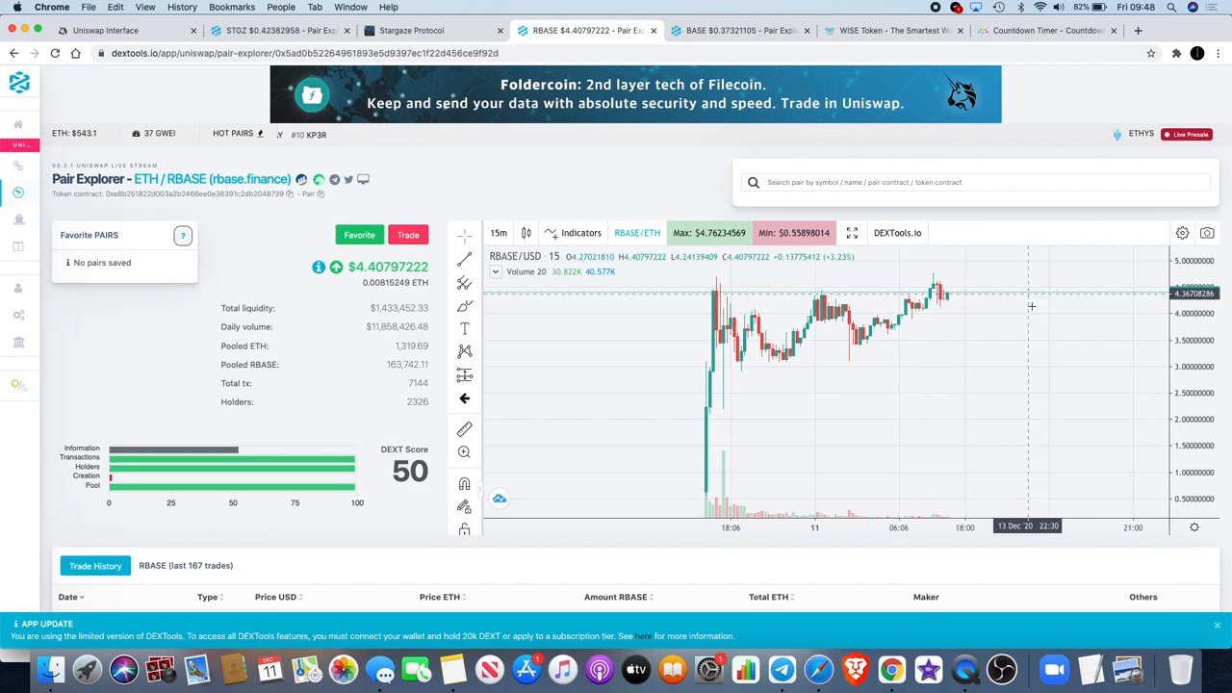
mouse_move(1028, 327)
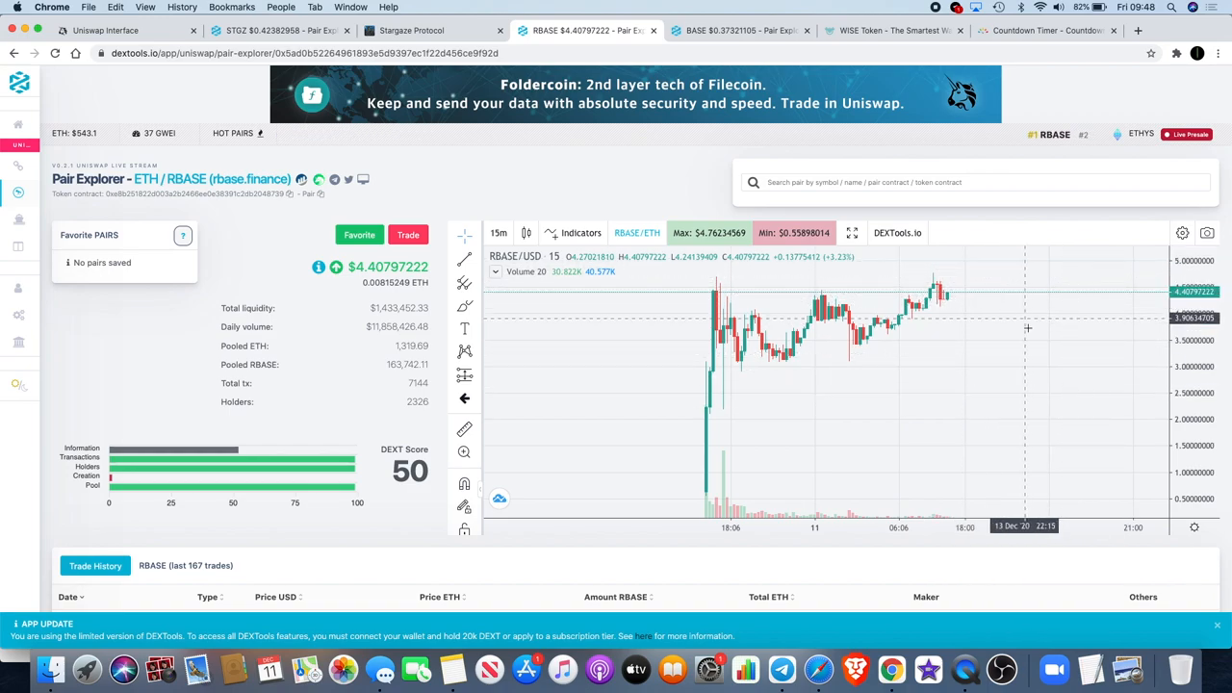
mouse_move(1012, 296)
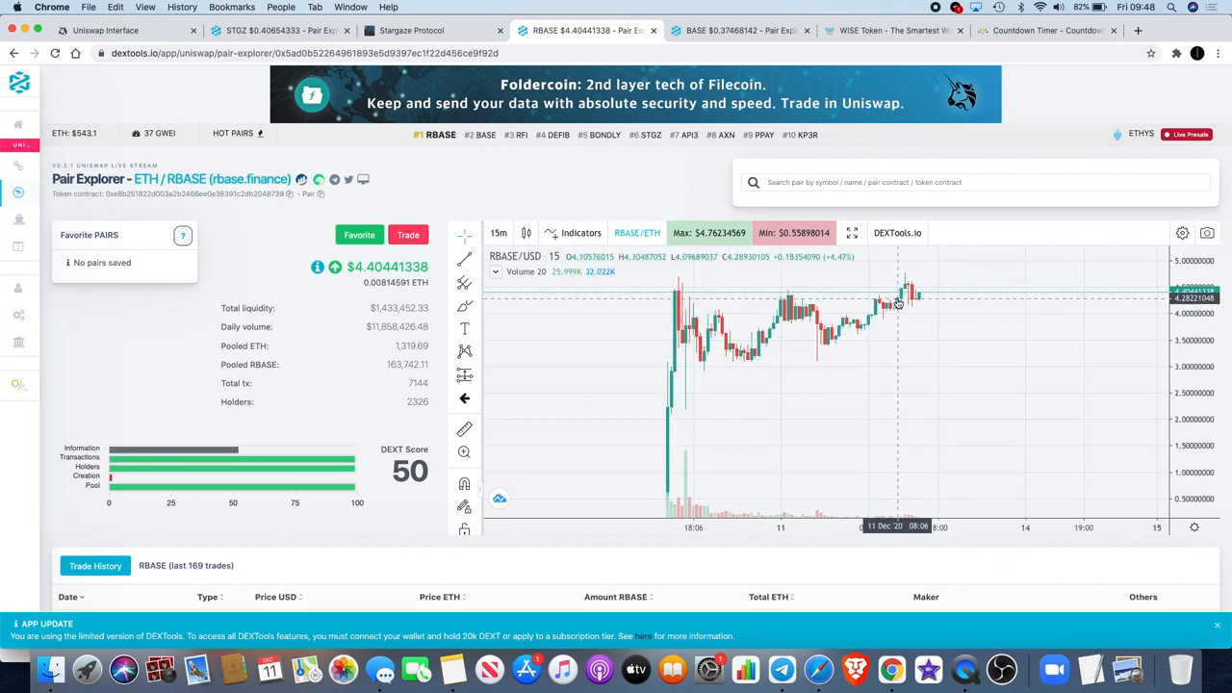
mouse_move(977, 376)
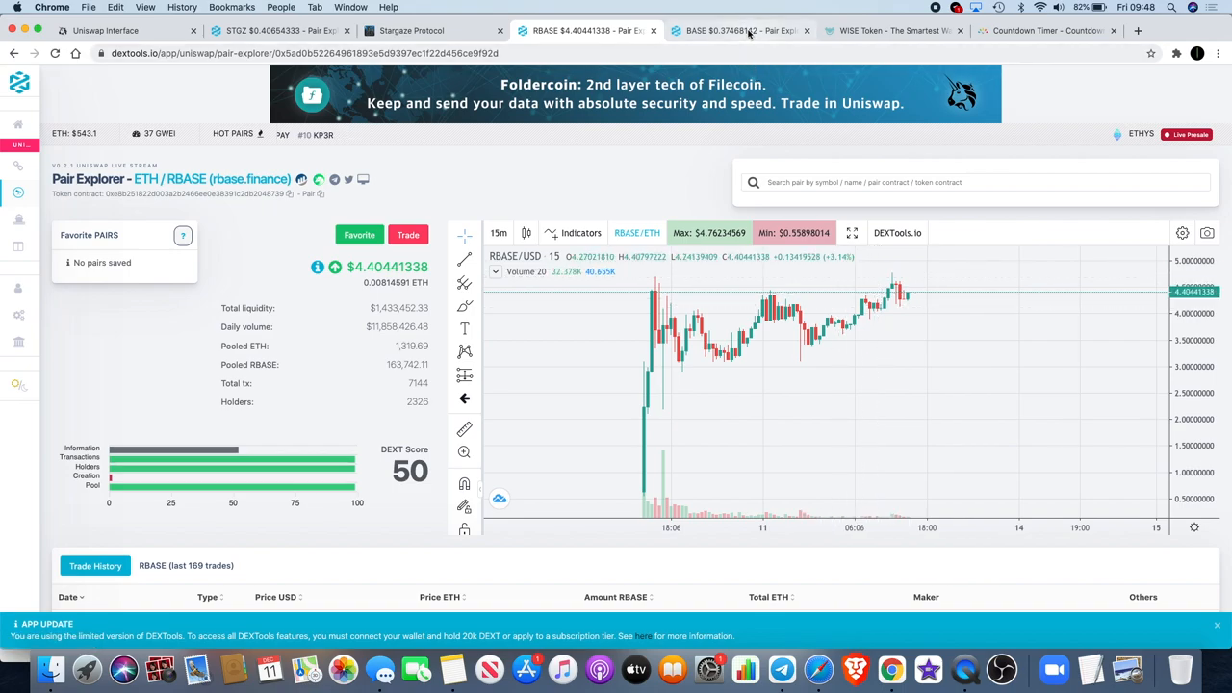
click(735, 31)
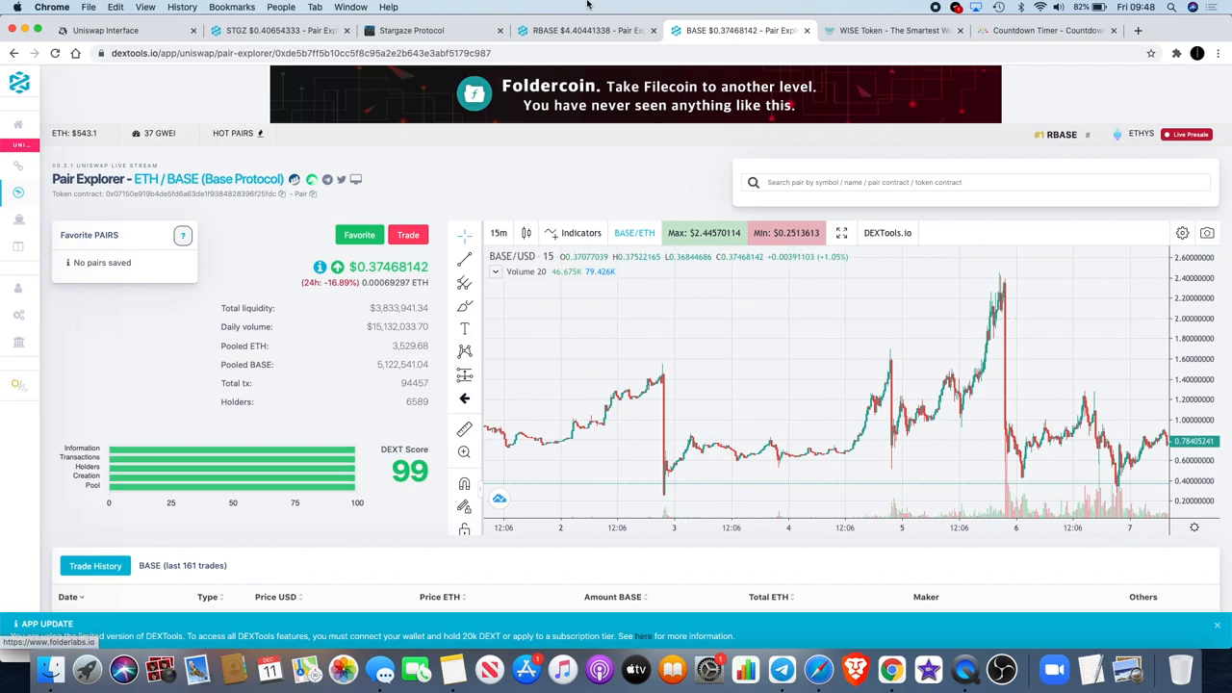
click(597, 29)
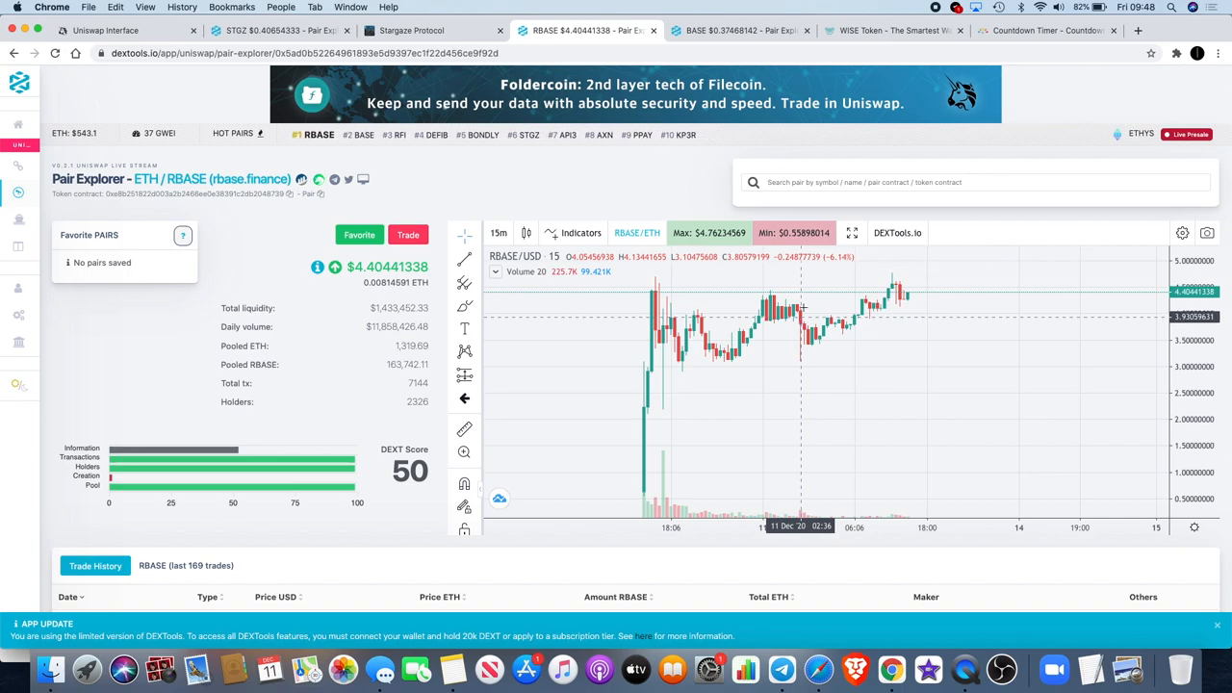
click(882, 31)
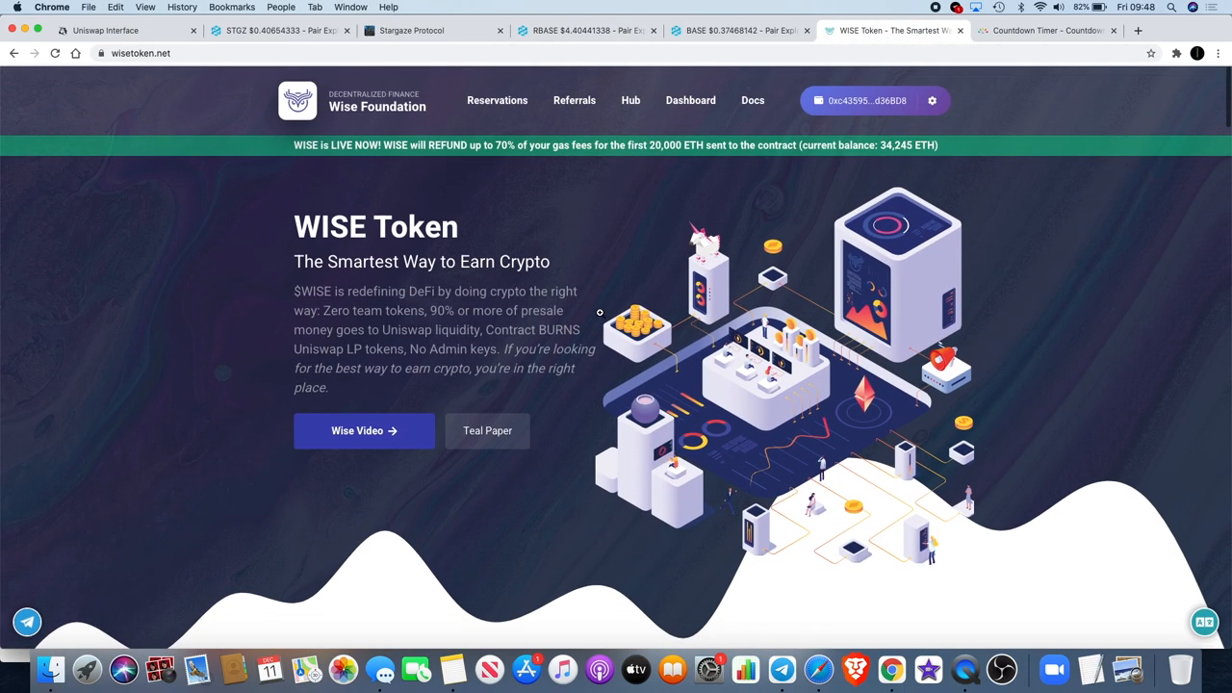
mouse_move(400, 441)
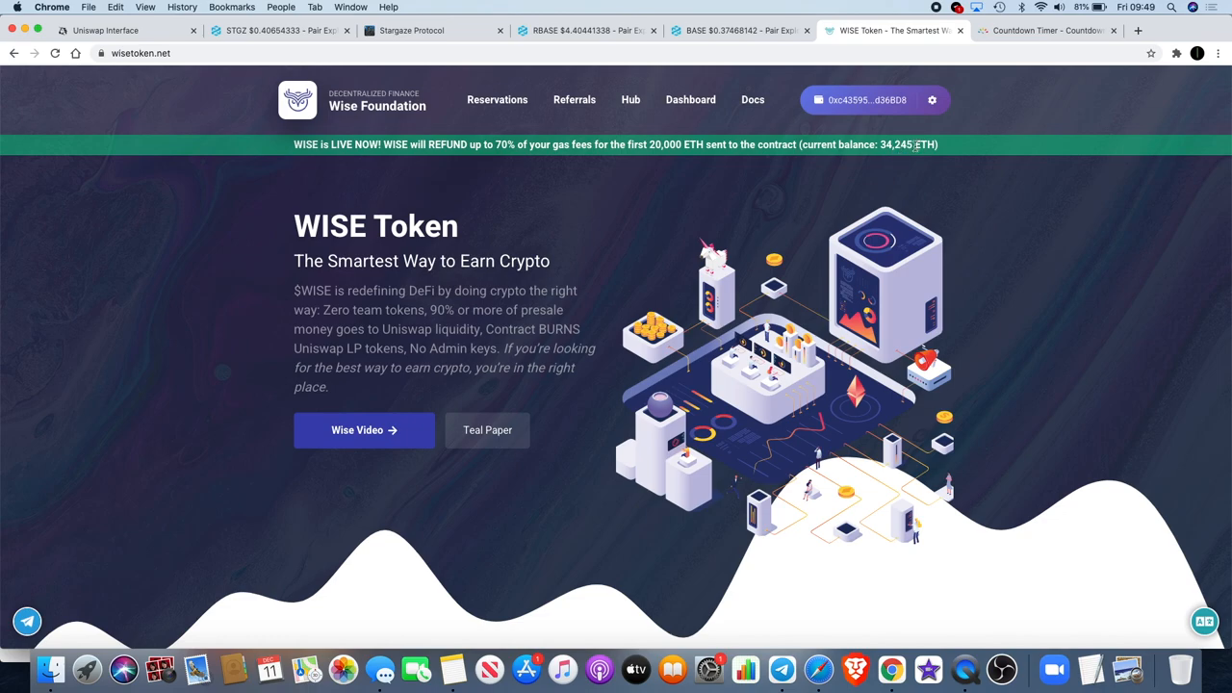
mouse_move(933, 155)
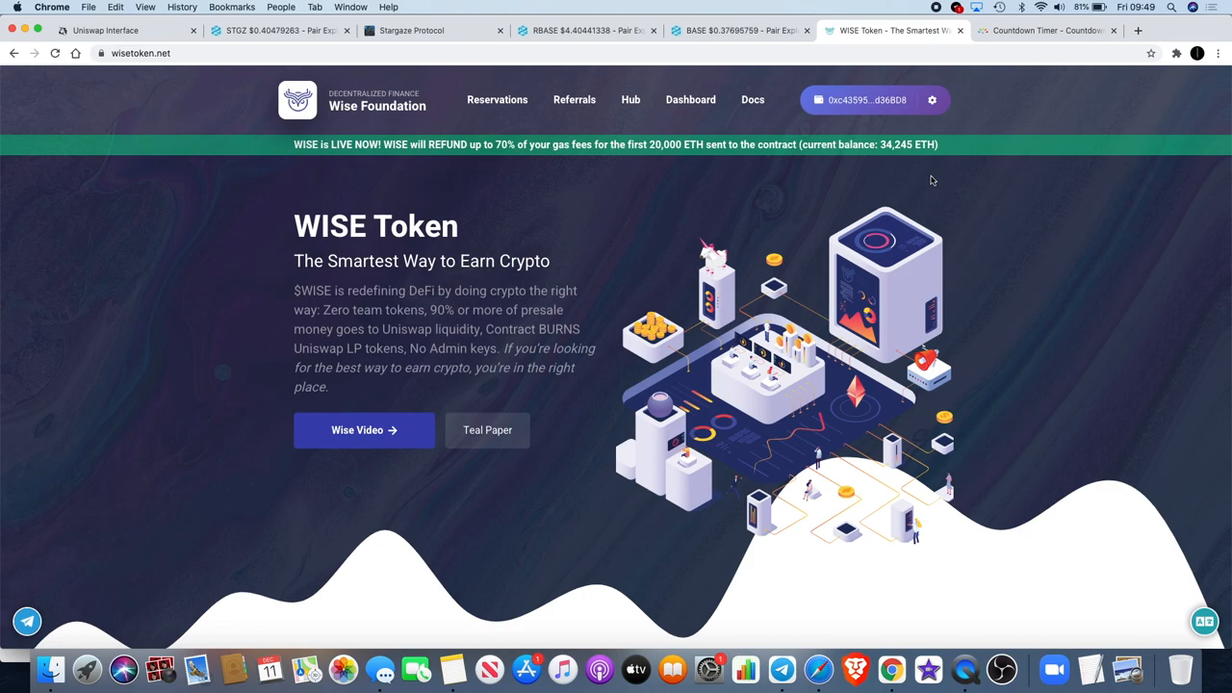
mouse_move(919, 150)
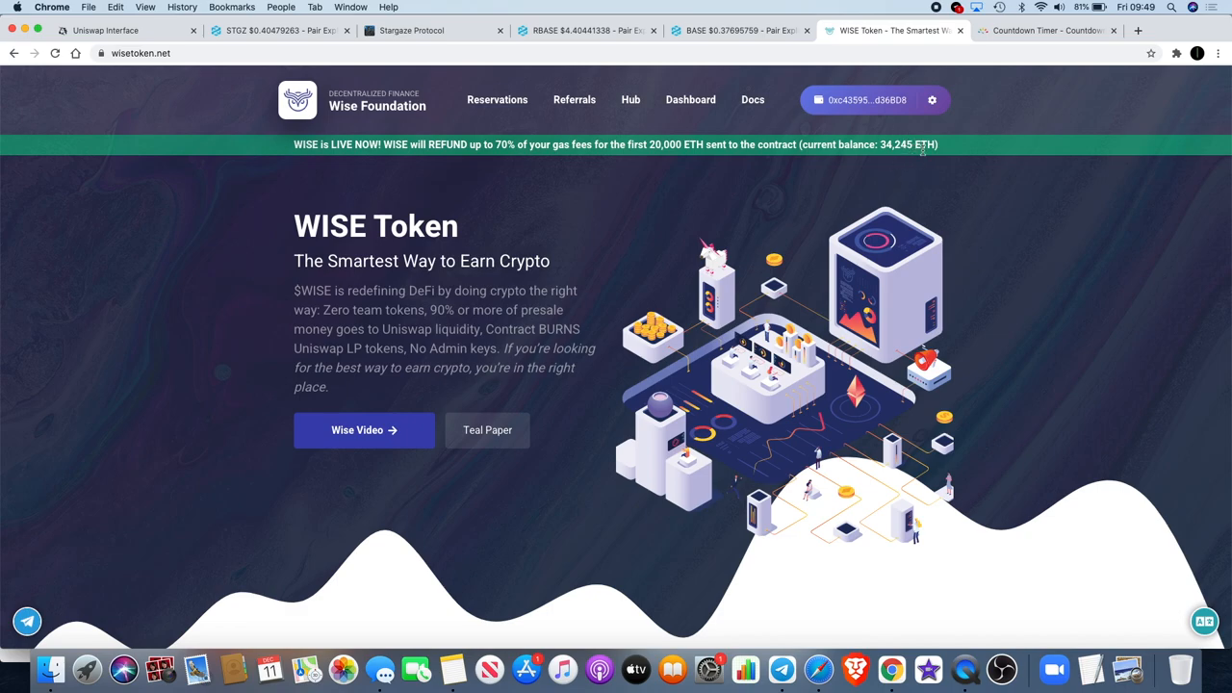
mouse_move(1028, 111)
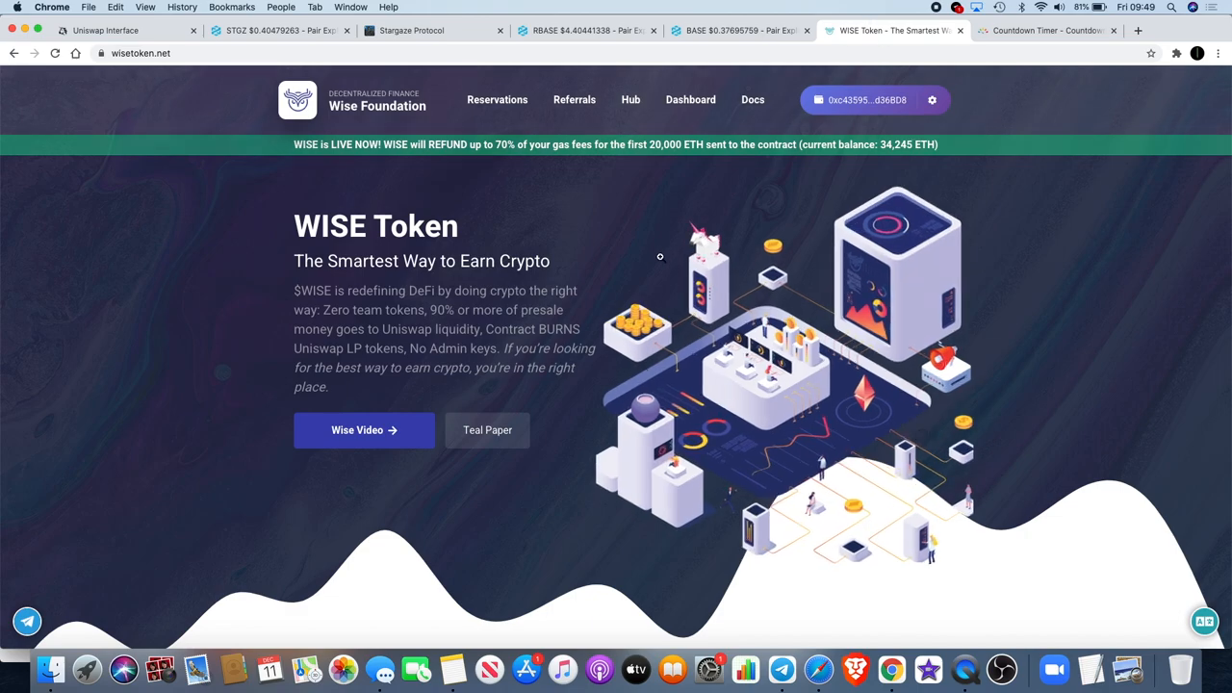
Scroll the WISE Token homepage down to the Connect your wallet and Quick WISE Reservation section
scroll(down, 3)
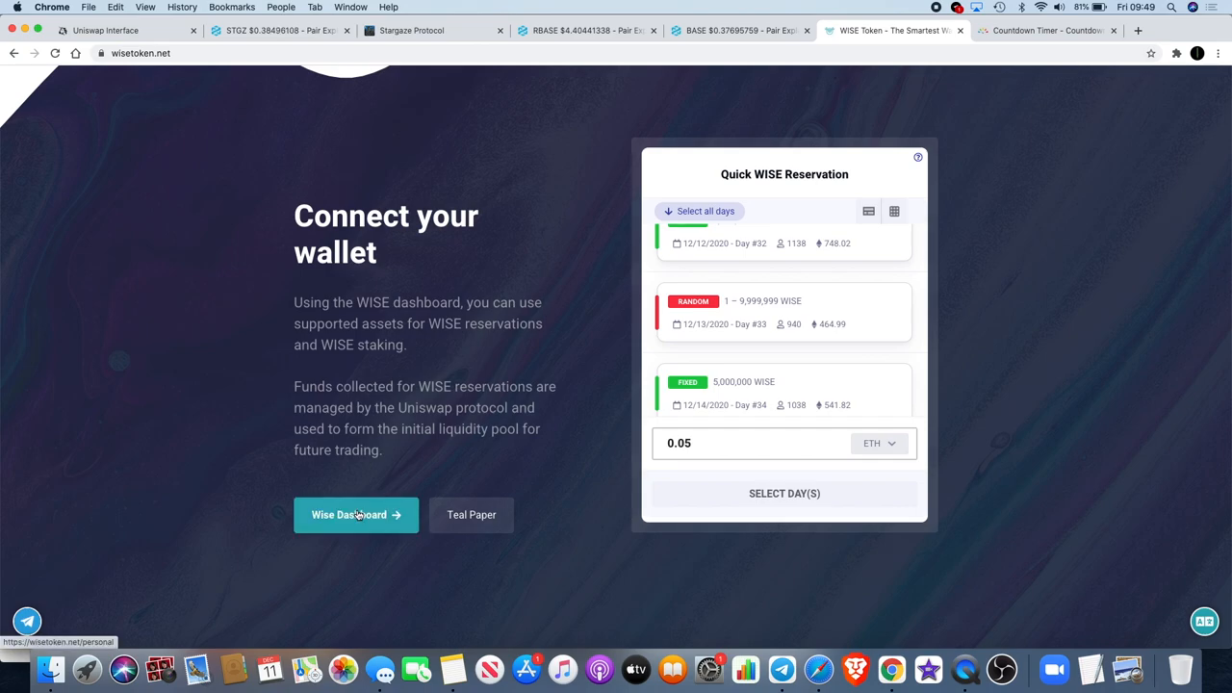
Bring up the WISE Personal Dashboard listing 27 reservations, 63 referrals and 73,067 WISE estimated reward
click(354, 516)
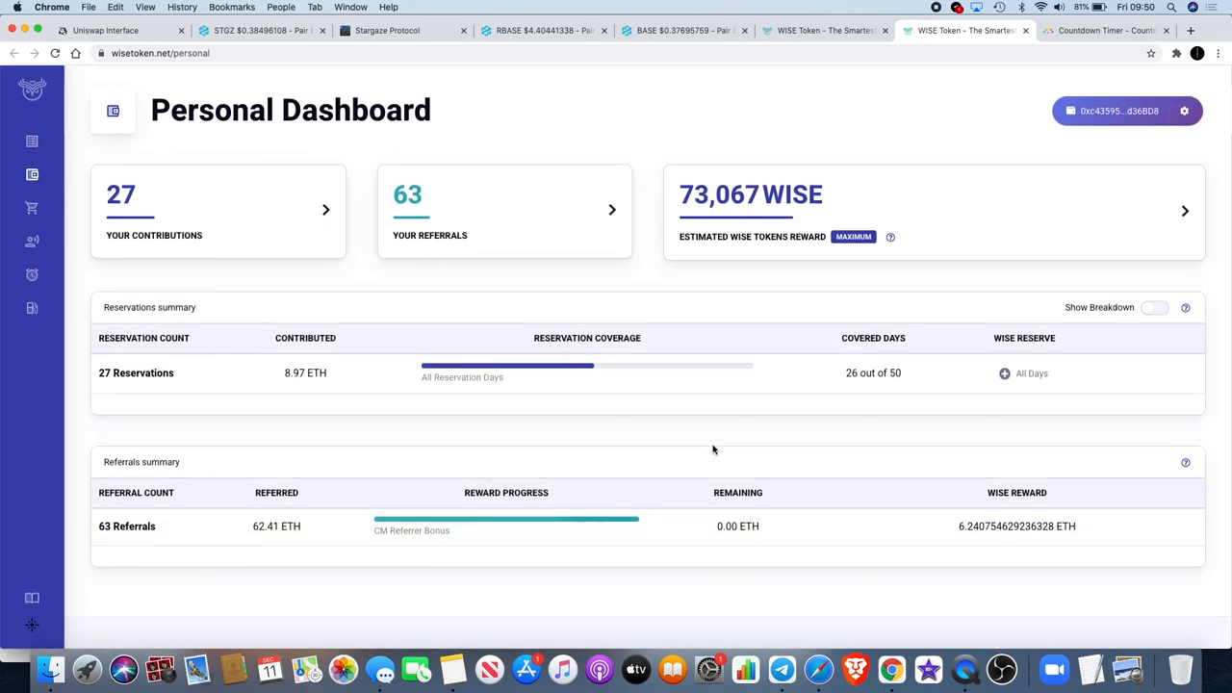
mouse_move(578, 404)
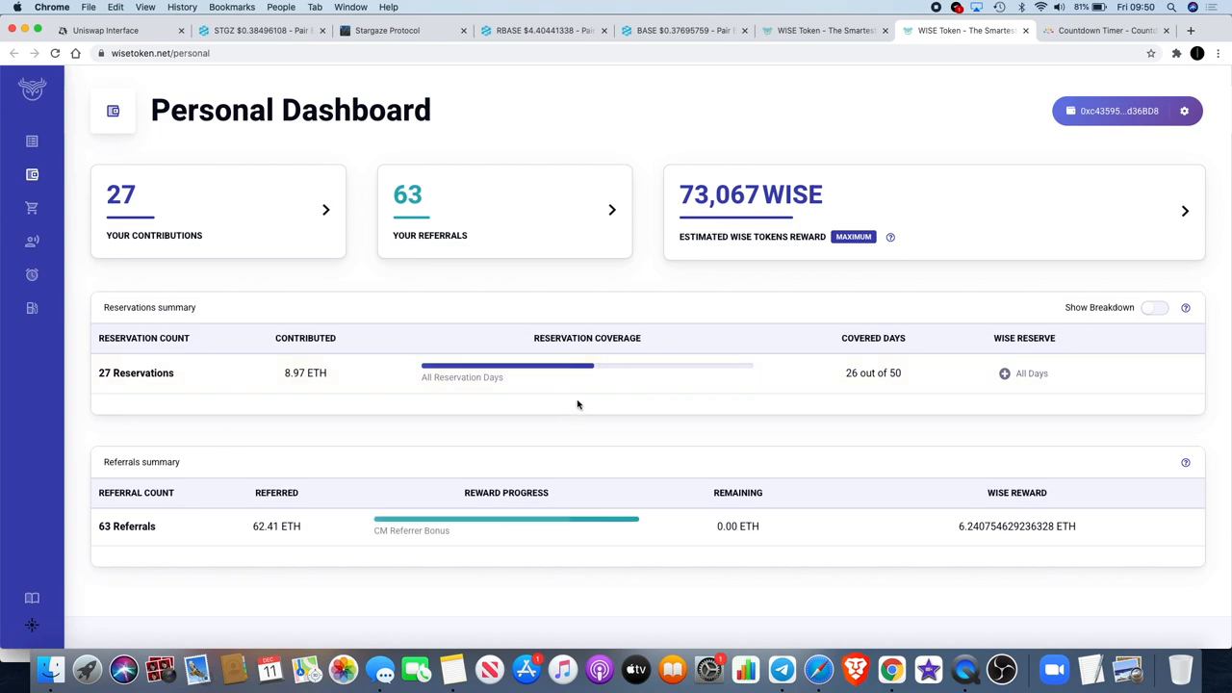
mouse_move(647, 454)
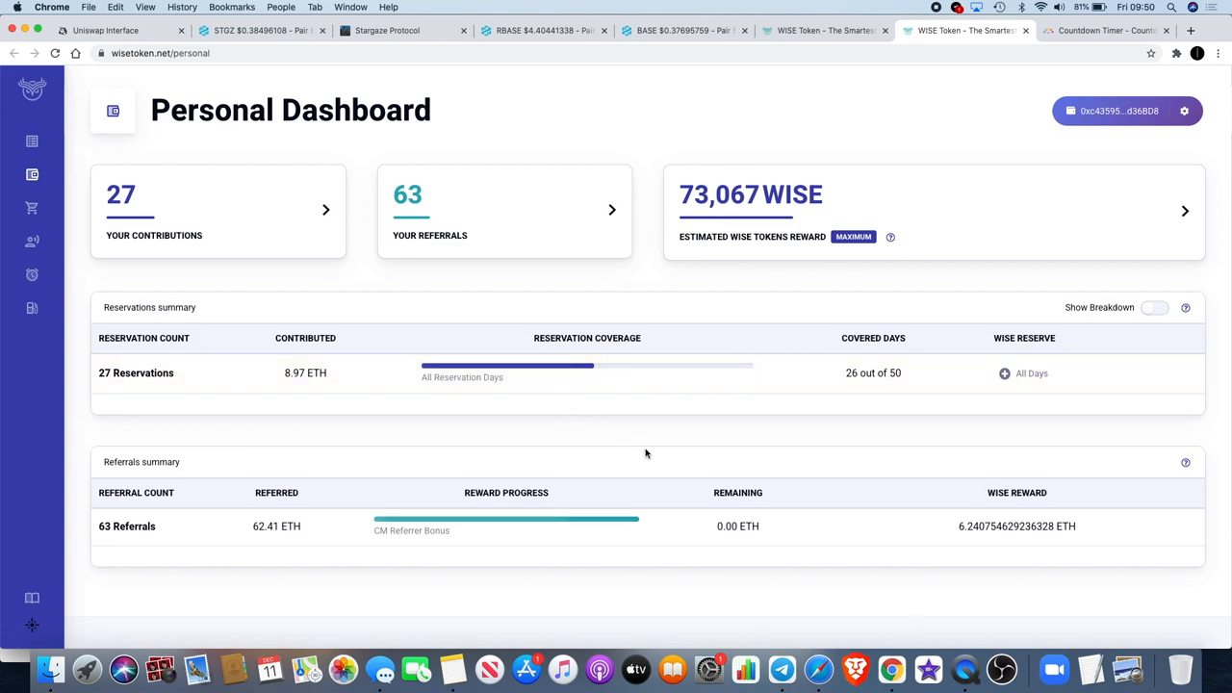
mouse_move(469, 266)
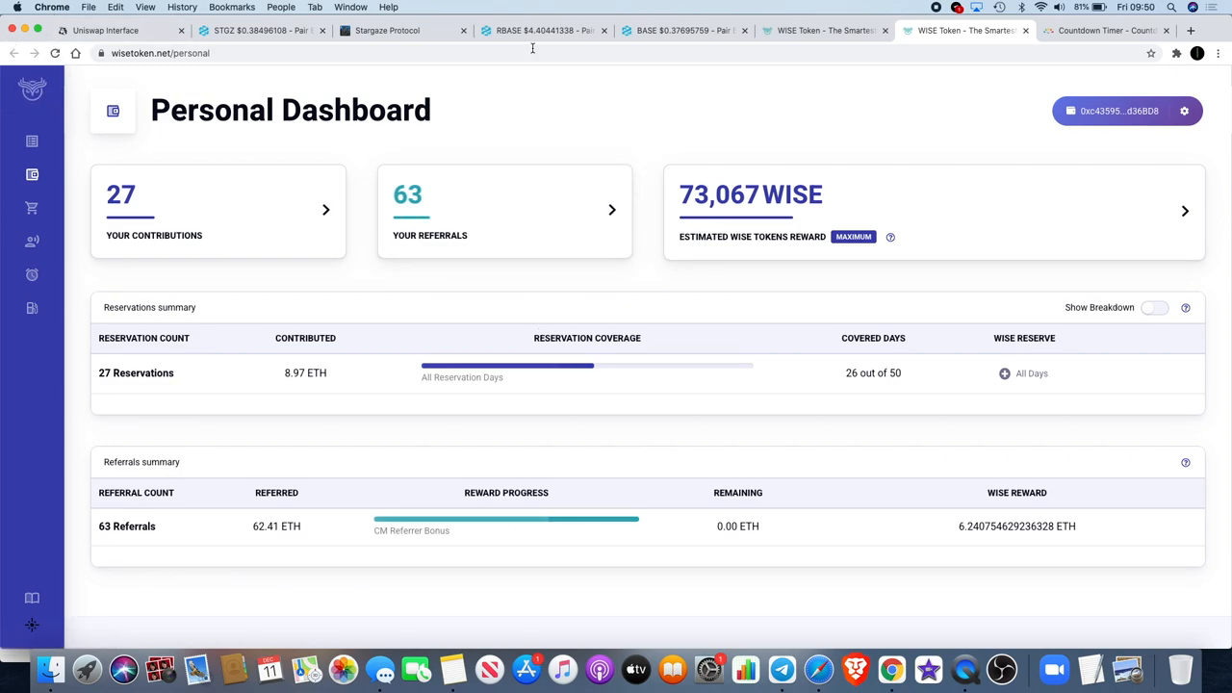
mouse_move(916, 224)
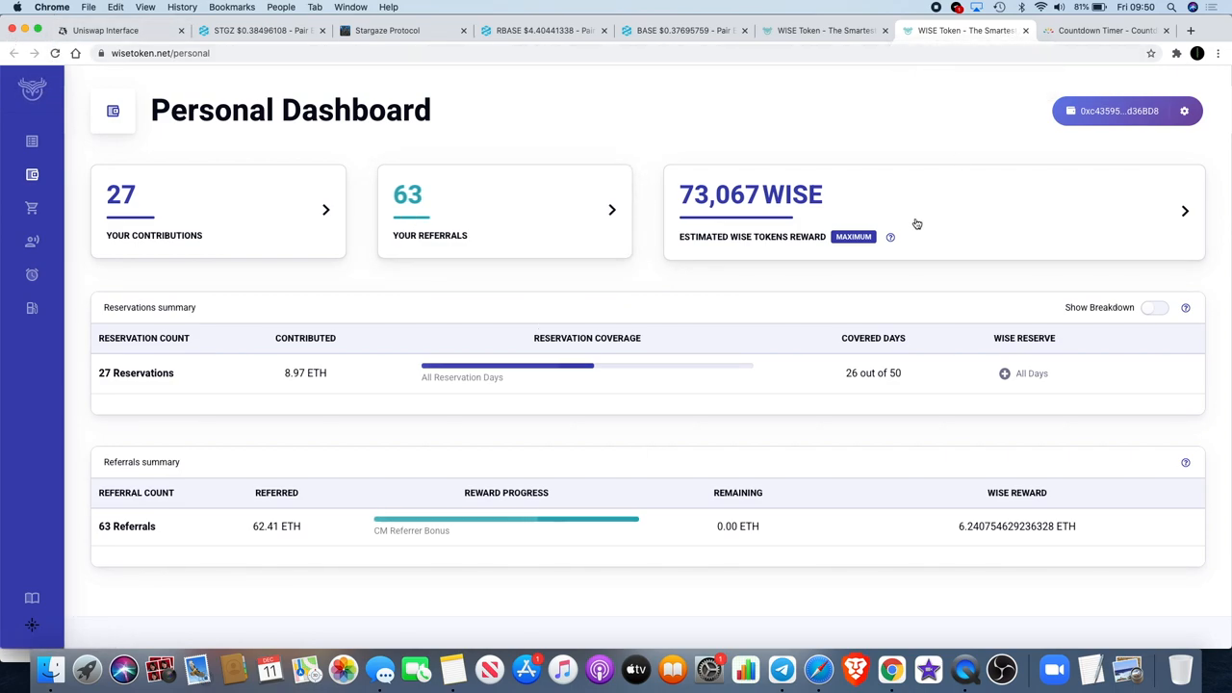
mouse_move(851, 354)
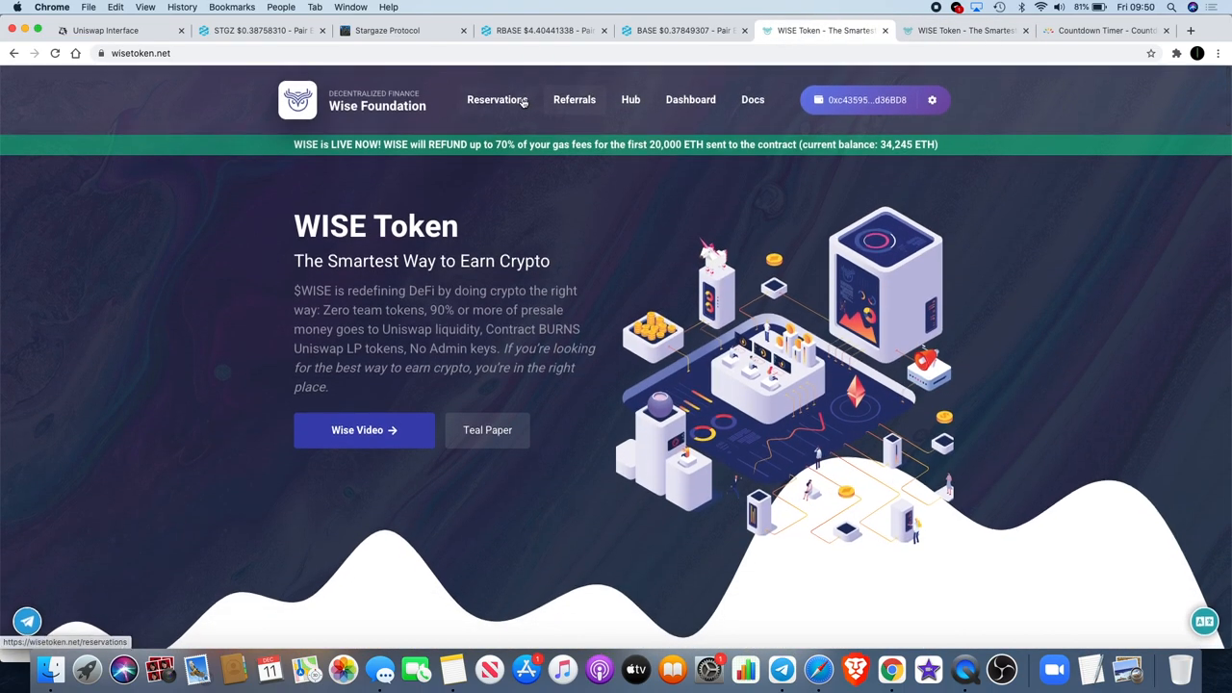
Review the Reservations page day cards through Day #51 claiming day with 4,728 users and 34,247.88 ETH
click(496, 101)
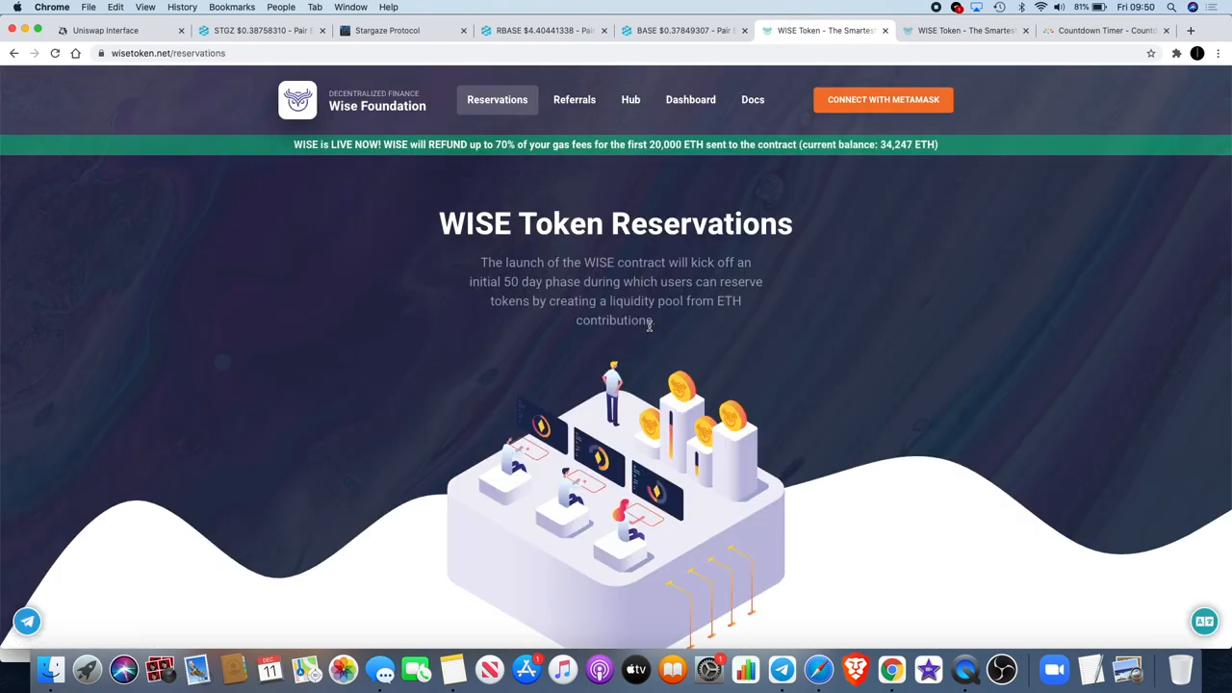
scroll(down, 3)
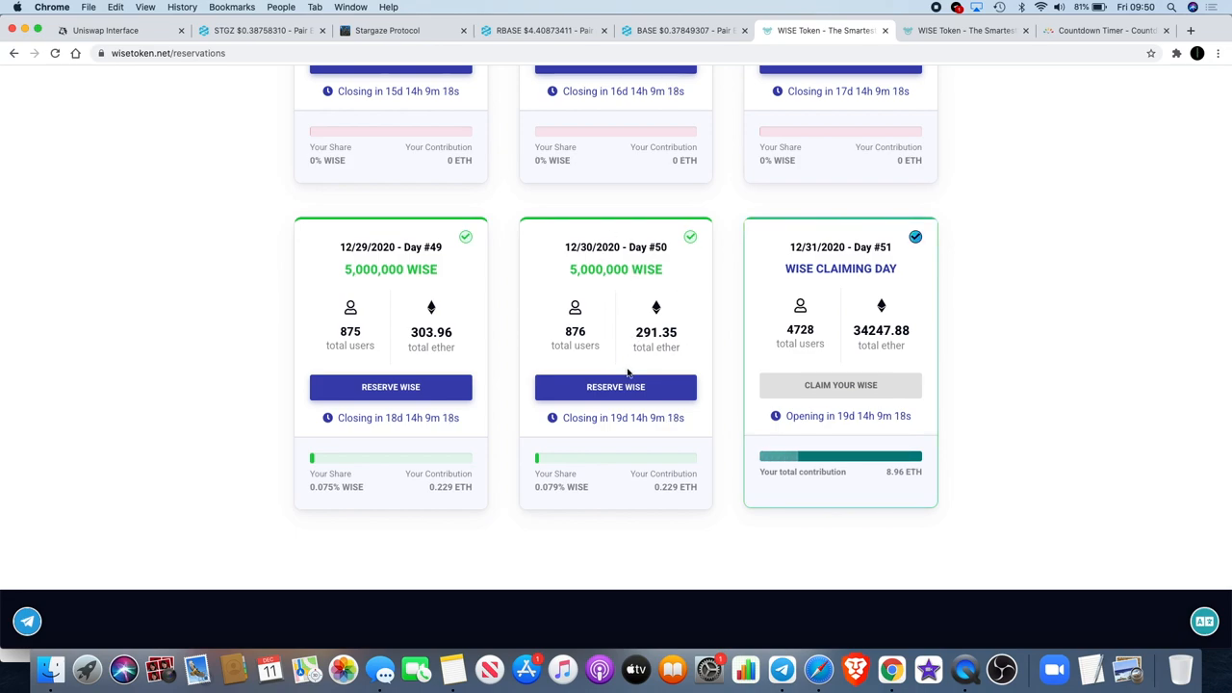
mouse_move(616, 387)
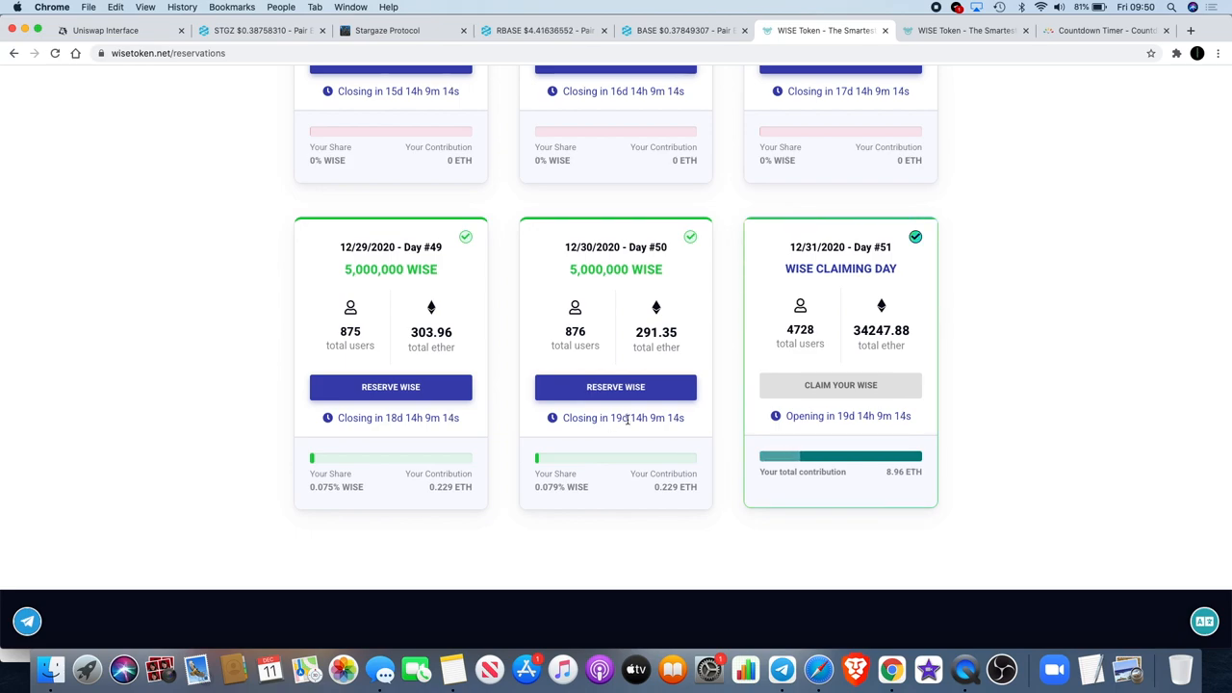
mouse_move(654, 347)
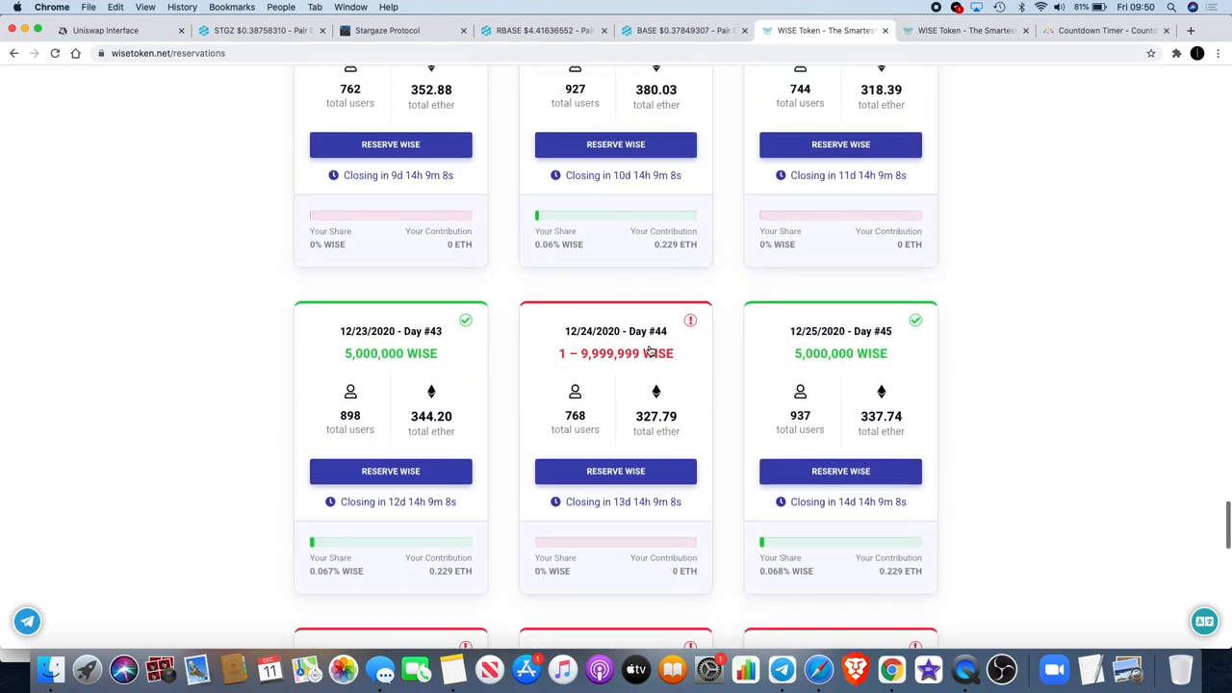
scroll(down, 3)
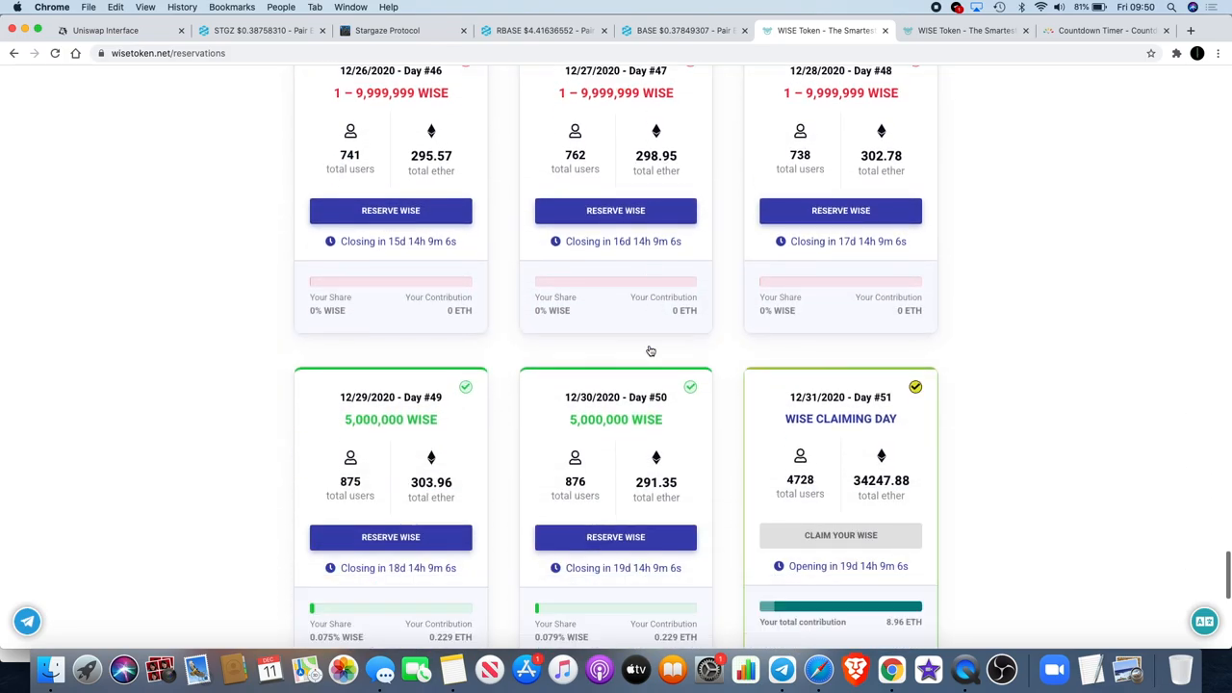
scroll(down, 3)
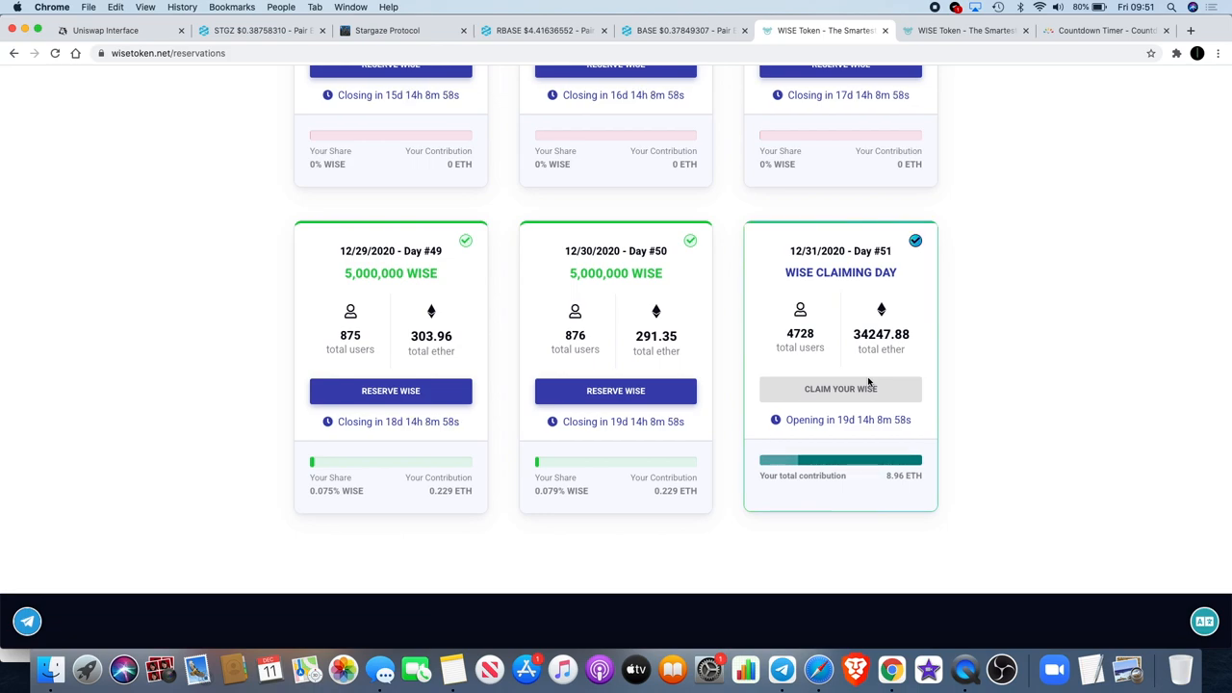
mouse_move(720, 336)
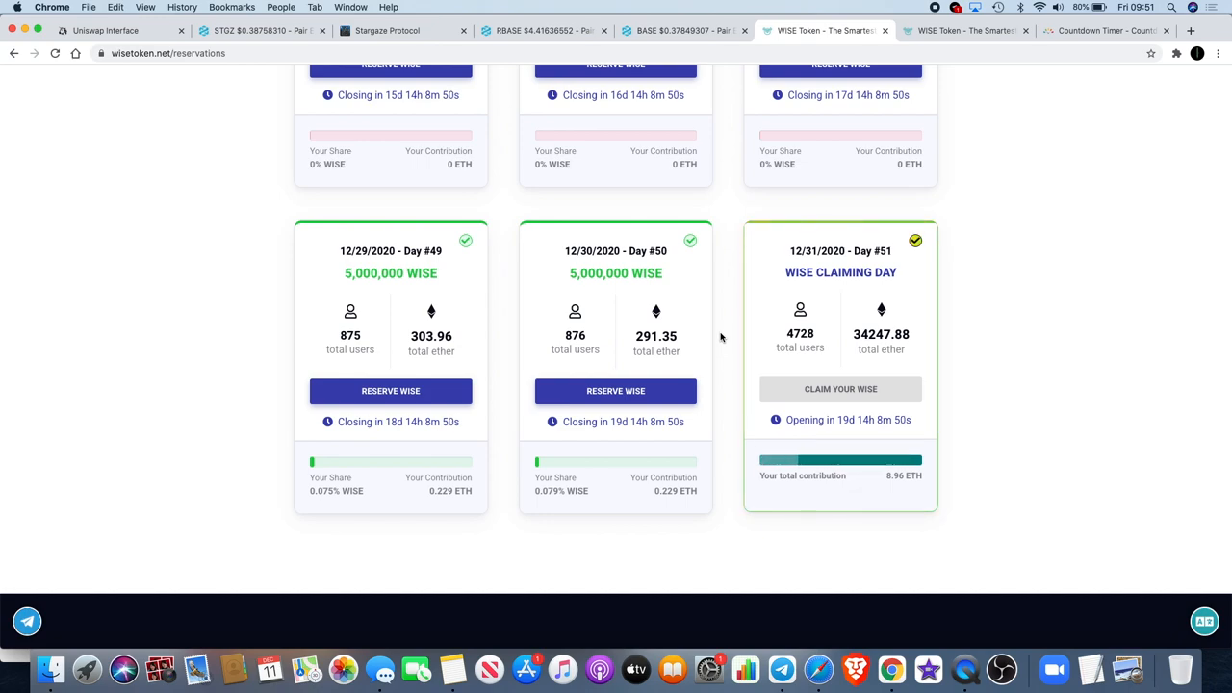
mouse_move(831, 372)
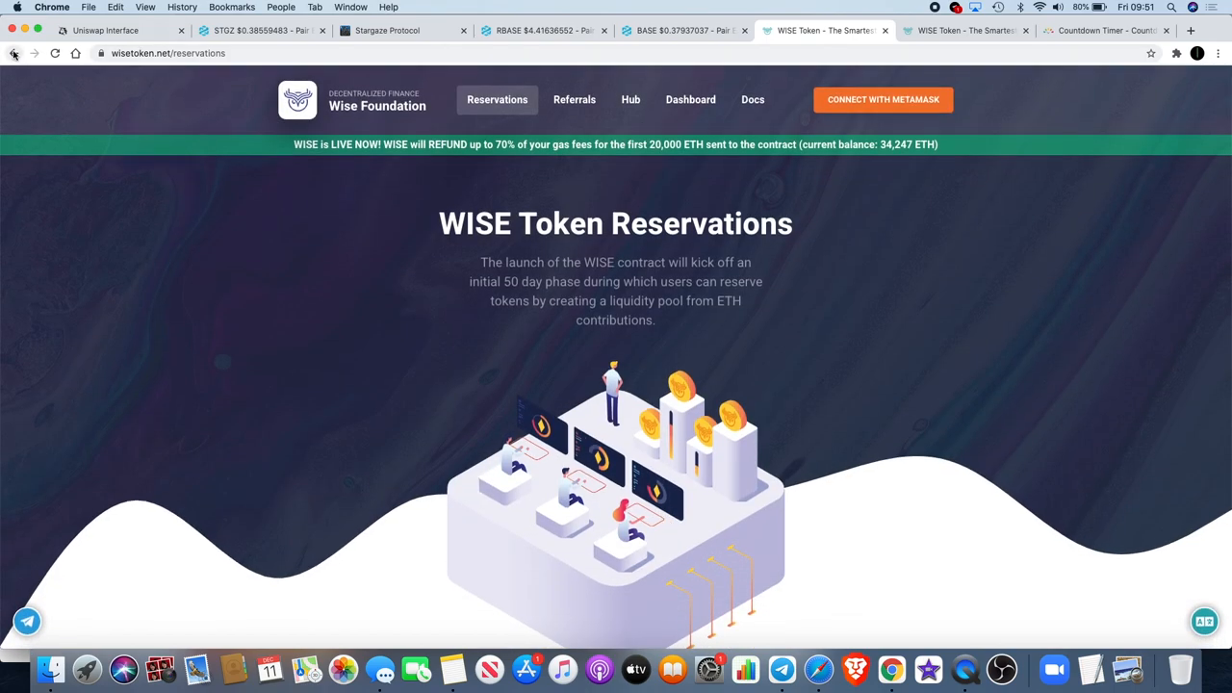
Go back to the WISE Token homepage and scroll down to the Connect your wallet section
click(11, 54)
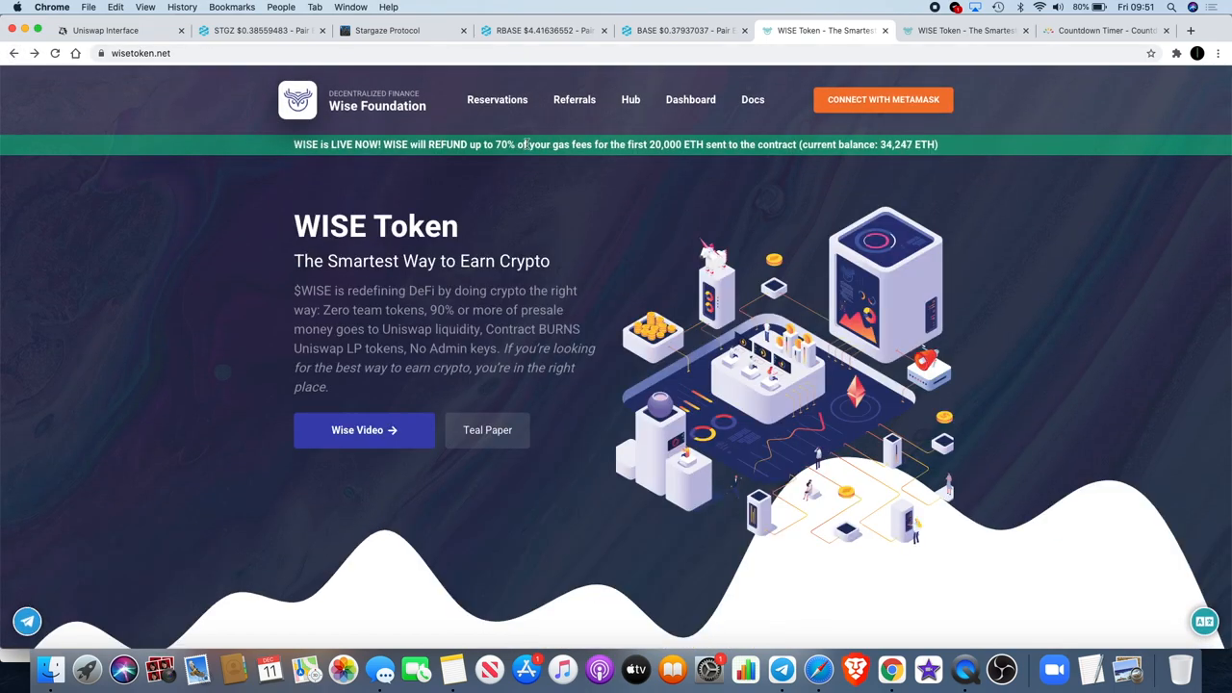
scroll(down, 3)
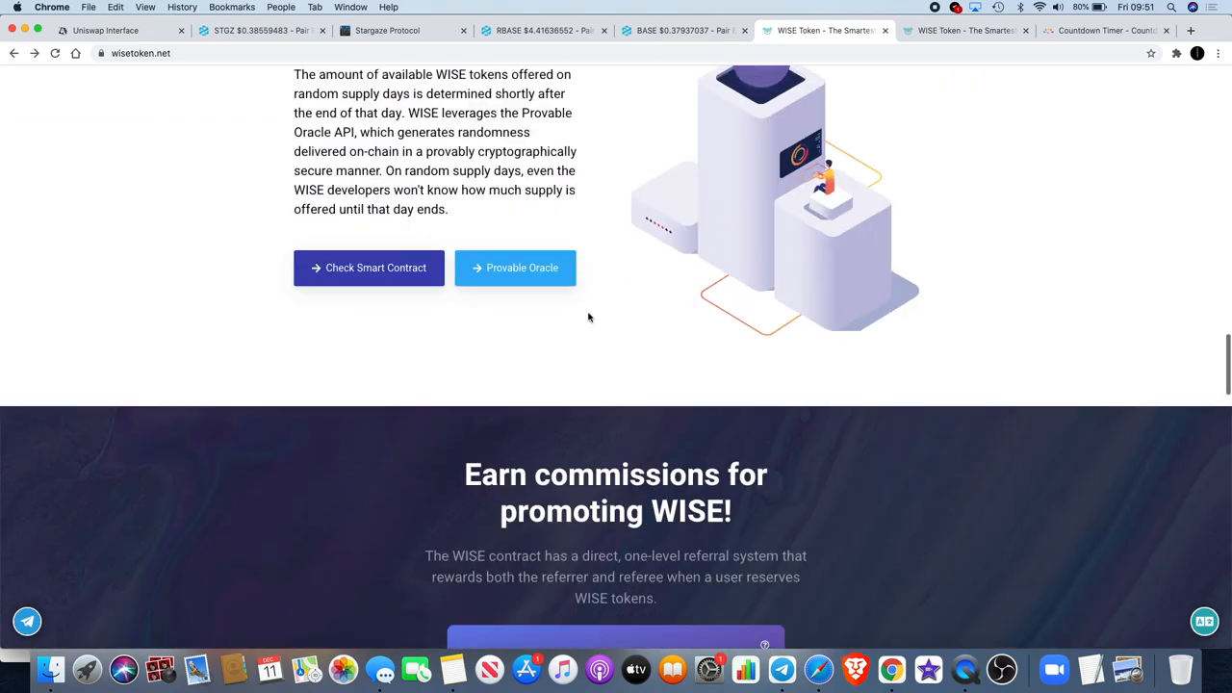
scroll(down, 3)
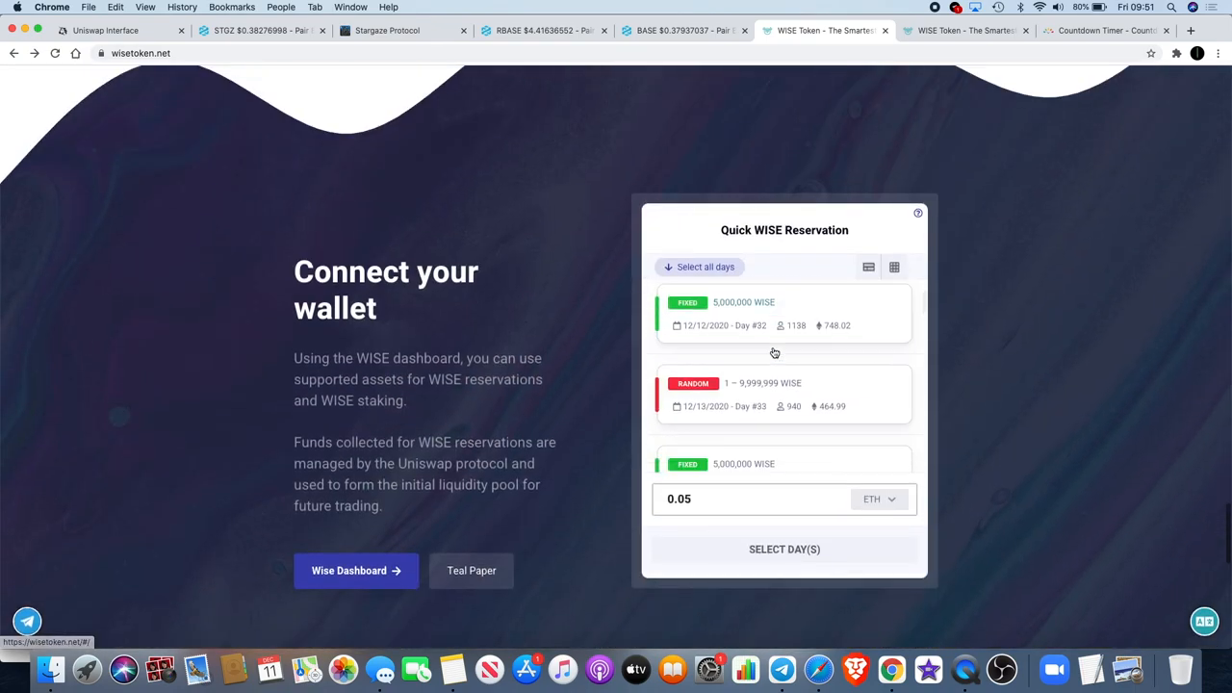
Show the Personal Dashboard with 27 reservations, 63 referrals and an estimated 73,067 WISE reward
click(354, 570)
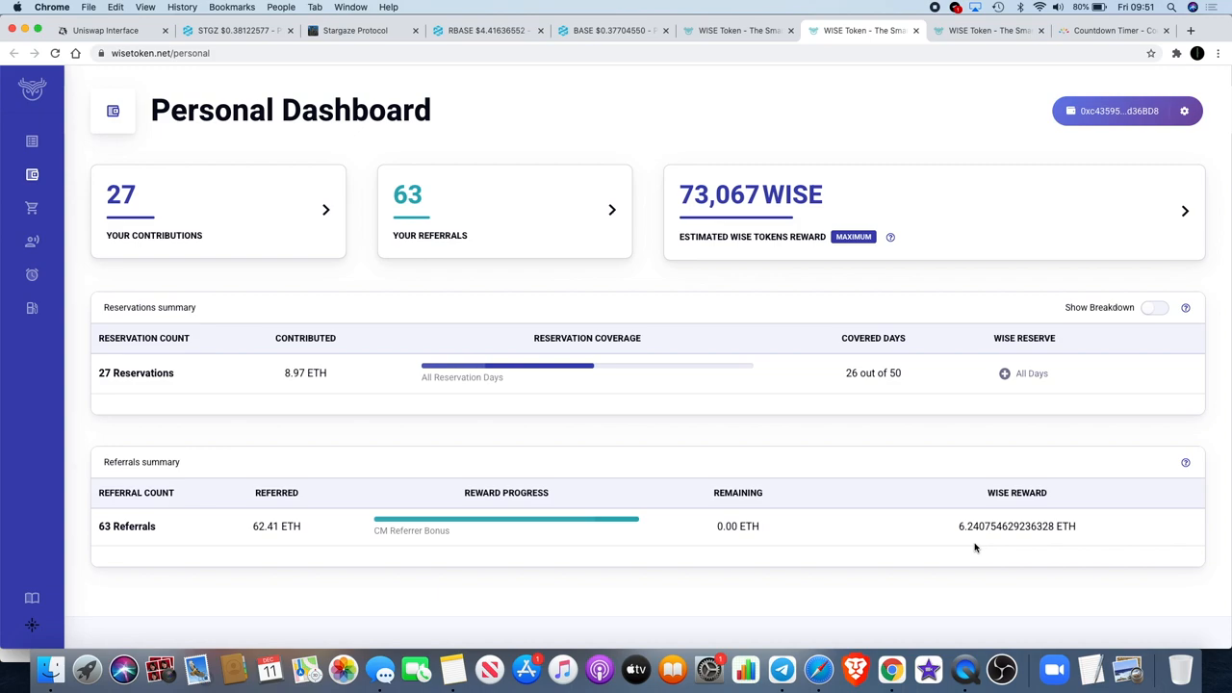
mouse_move(339, 543)
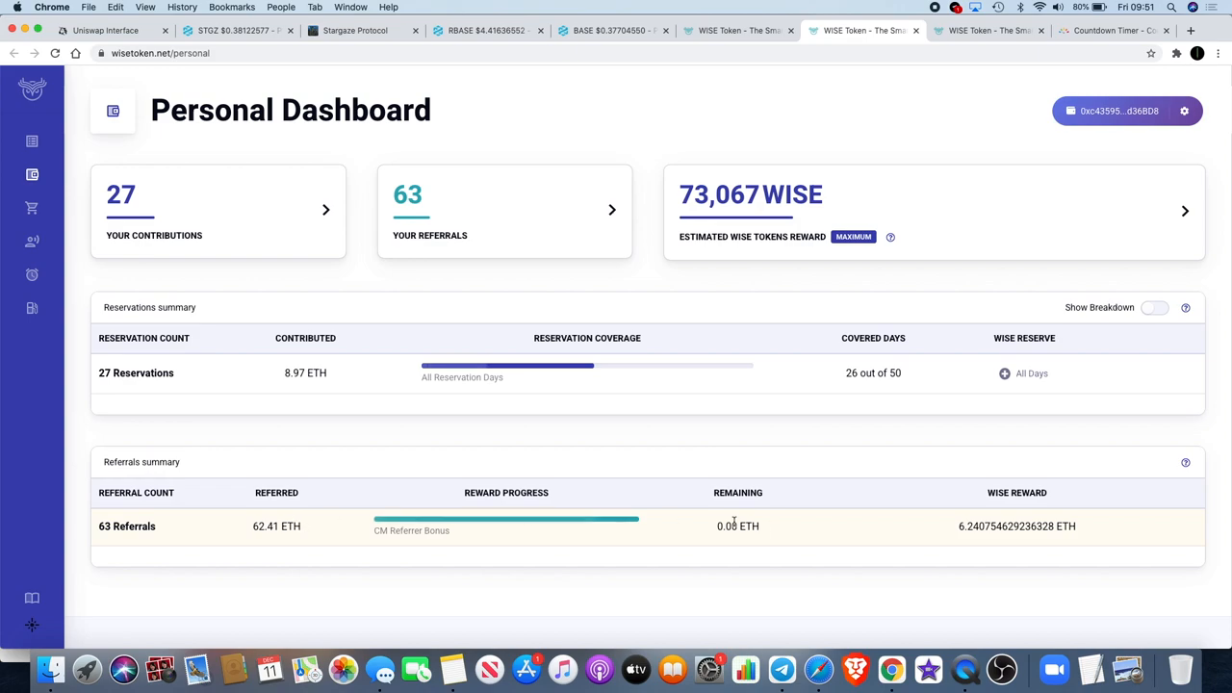
mouse_move(962, 527)
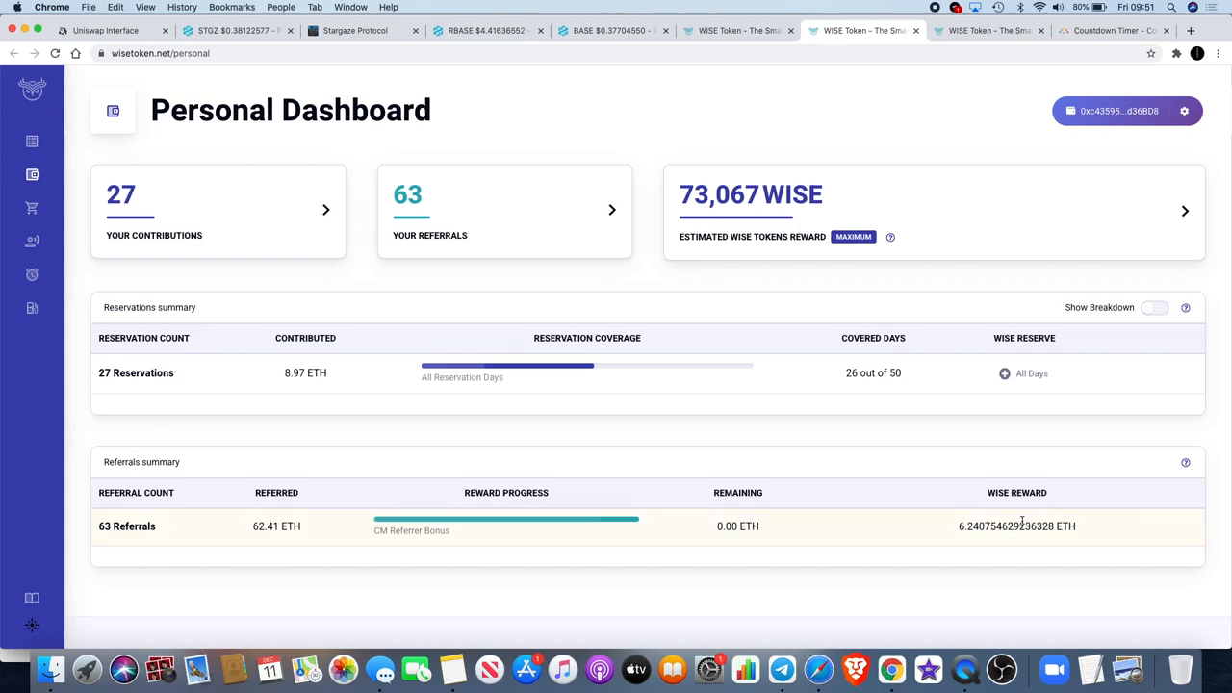
mouse_move(935, 421)
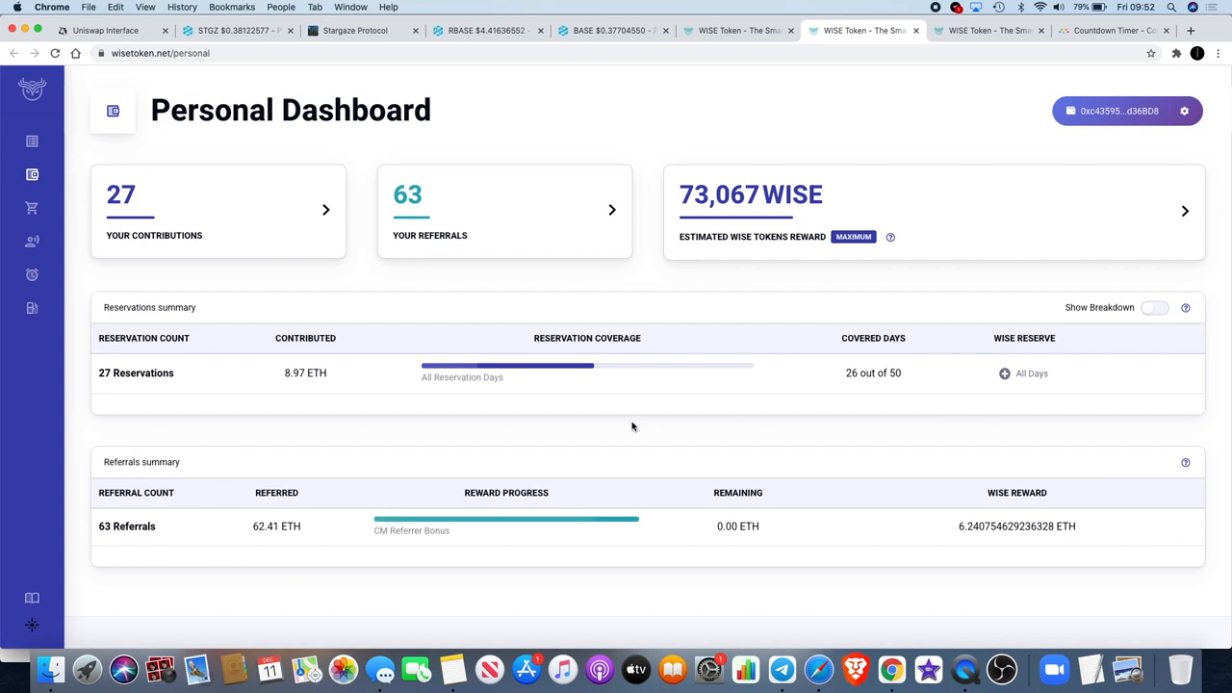
mouse_move(984, 528)
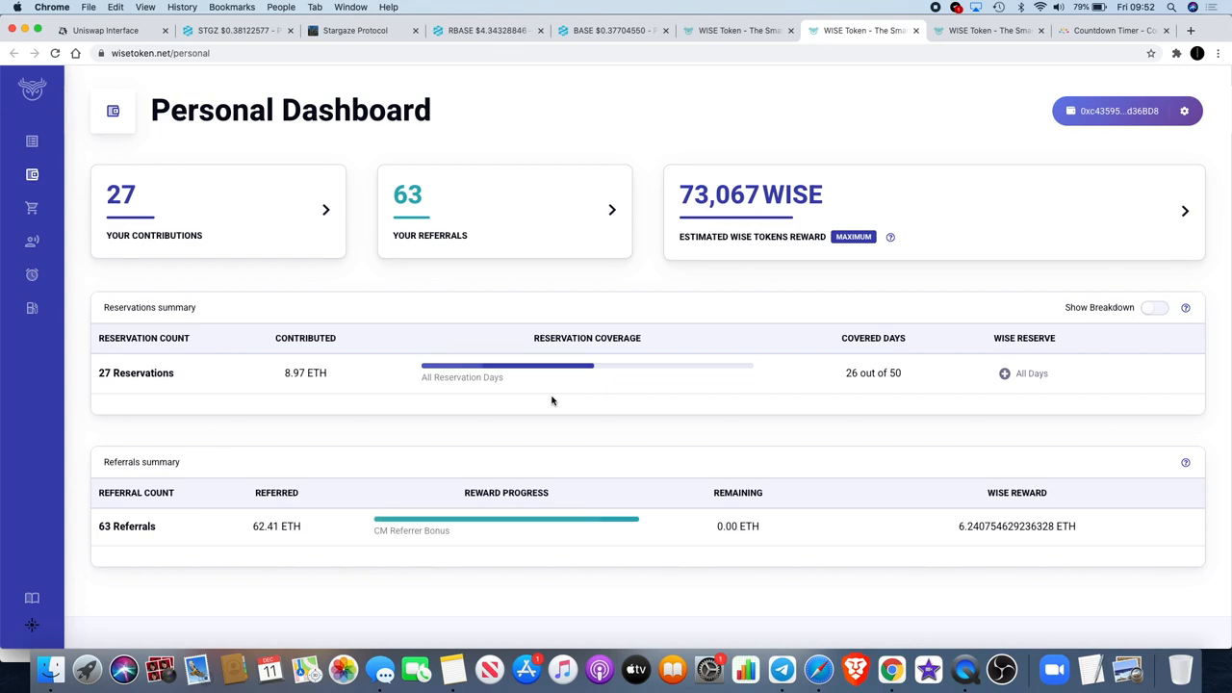
mouse_move(558, 412)
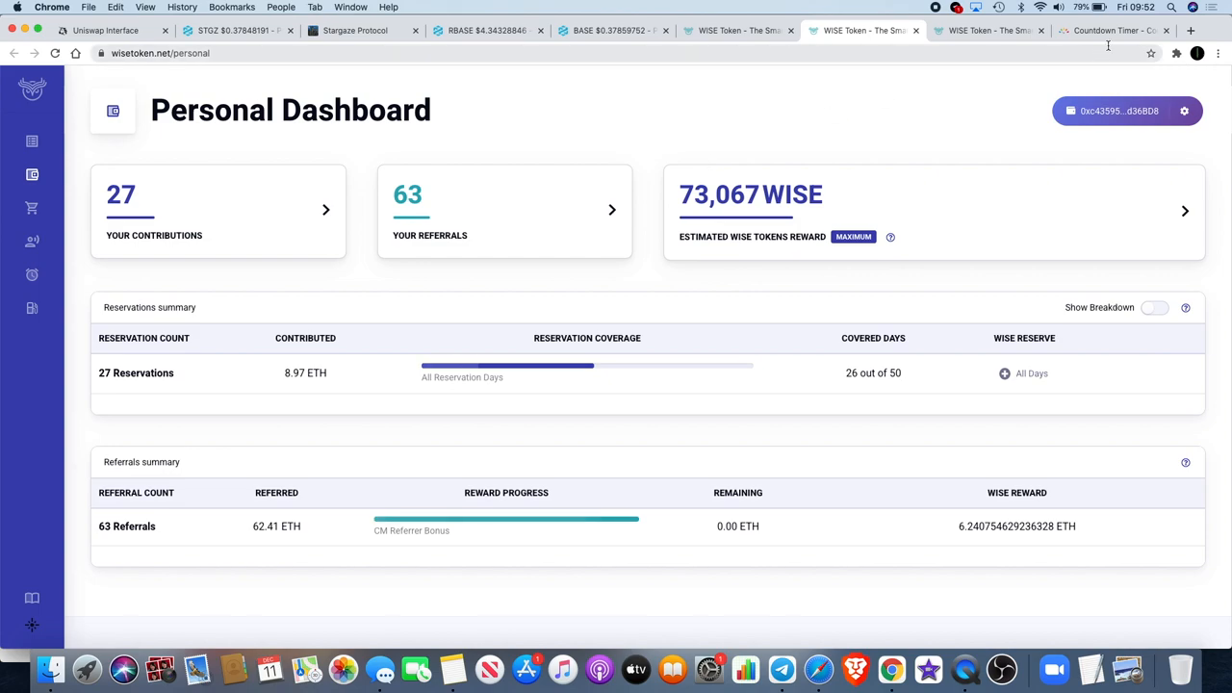
Check the countdown to 11 December 2020, 16:00 London time, then return to the RBASE/ETH pair explorer
click(1116, 34)
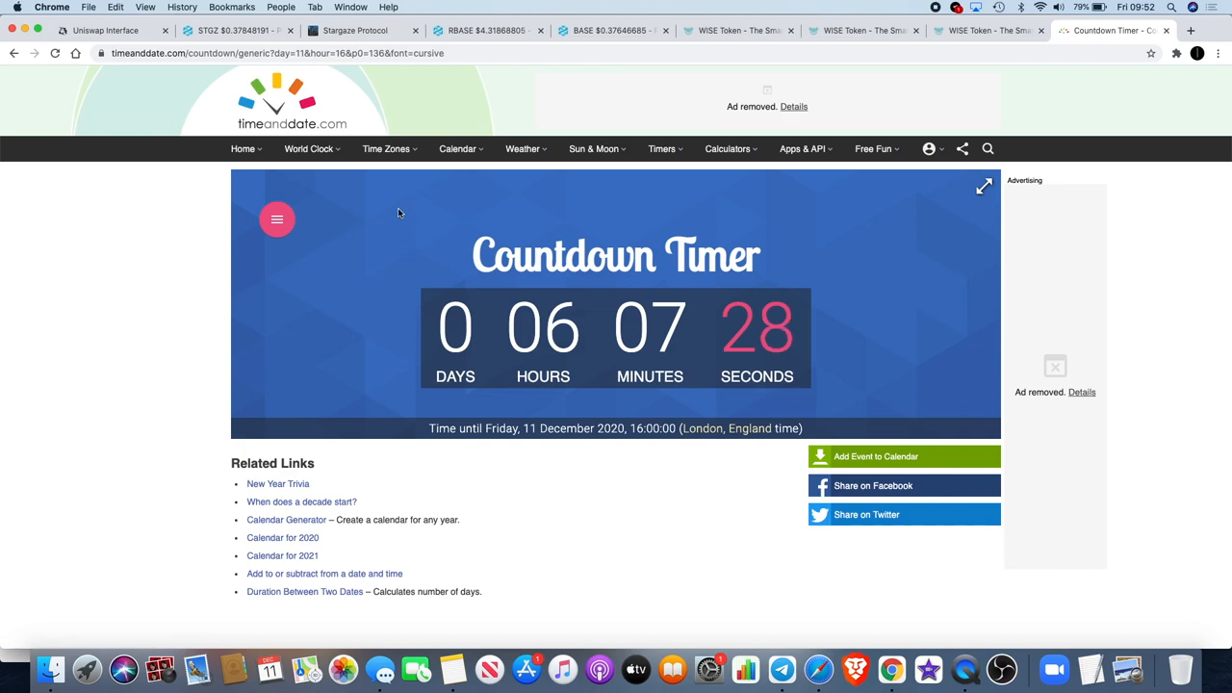
mouse_move(503, 309)
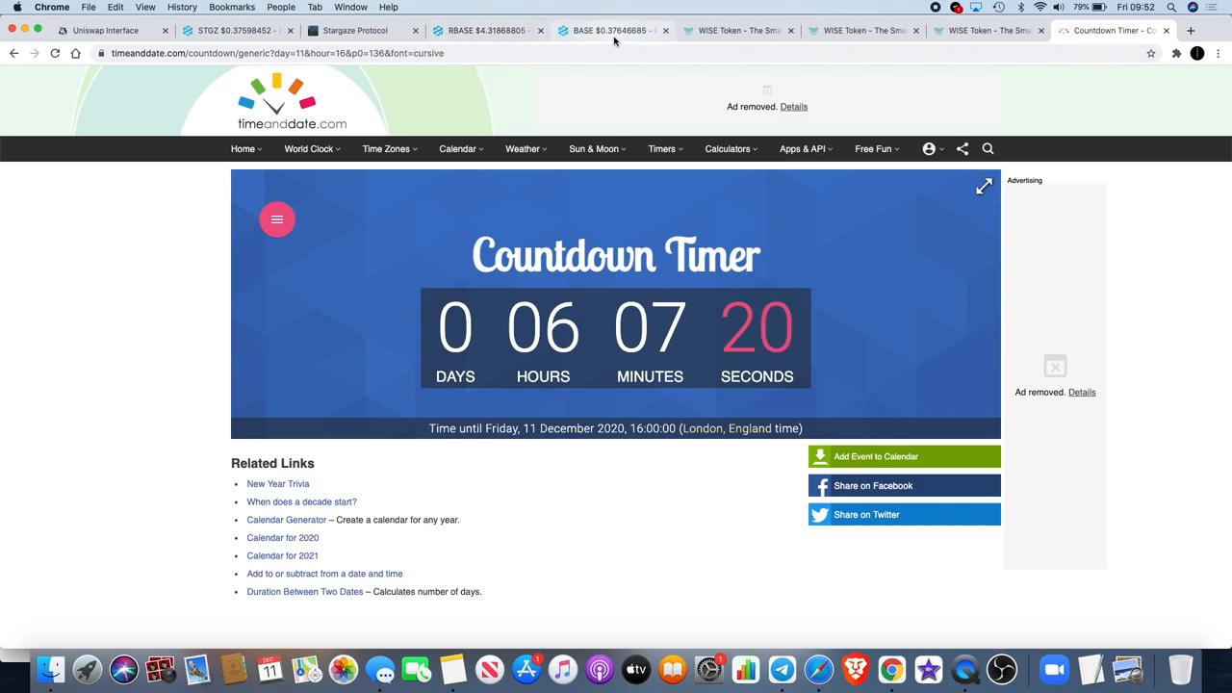
click(485, 31)
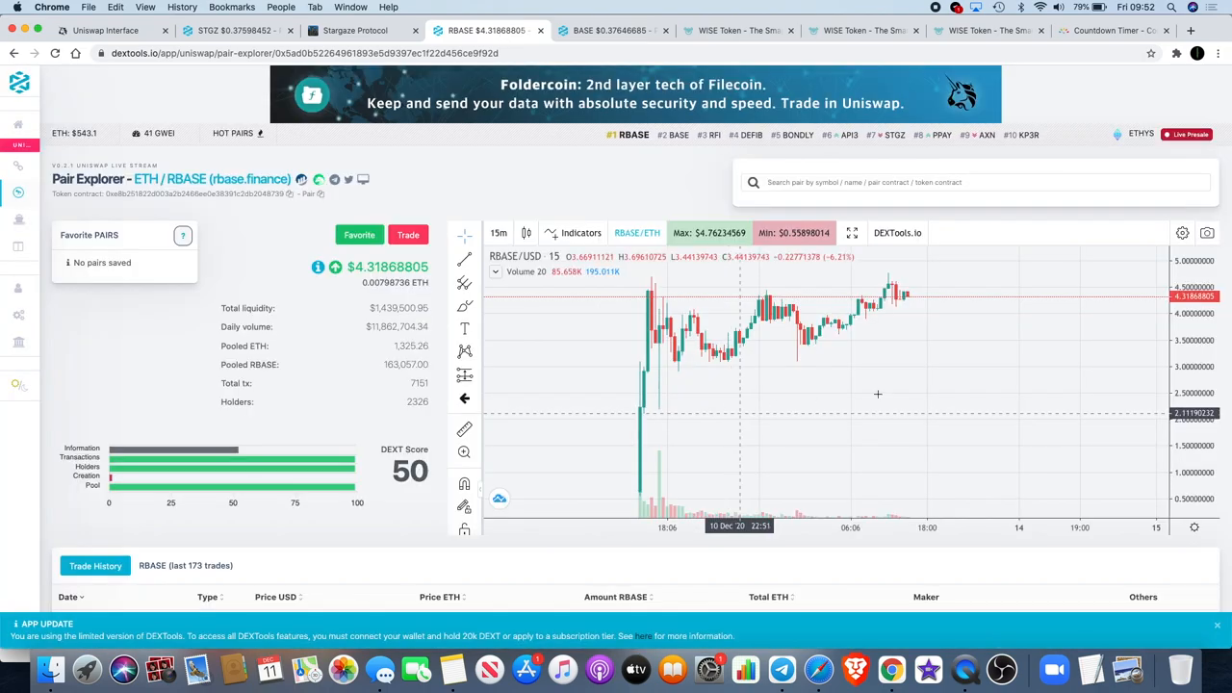